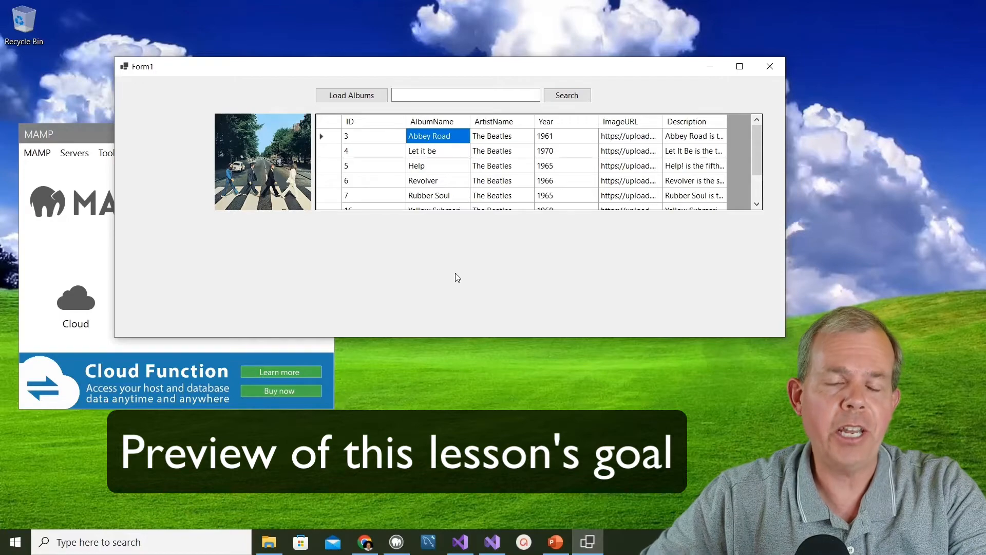
Preview the Abbey Road, Let It Be and Revolver covers by selecting rows in the finished app.
{"action": "left_click", "coordinate": [739, 65]}
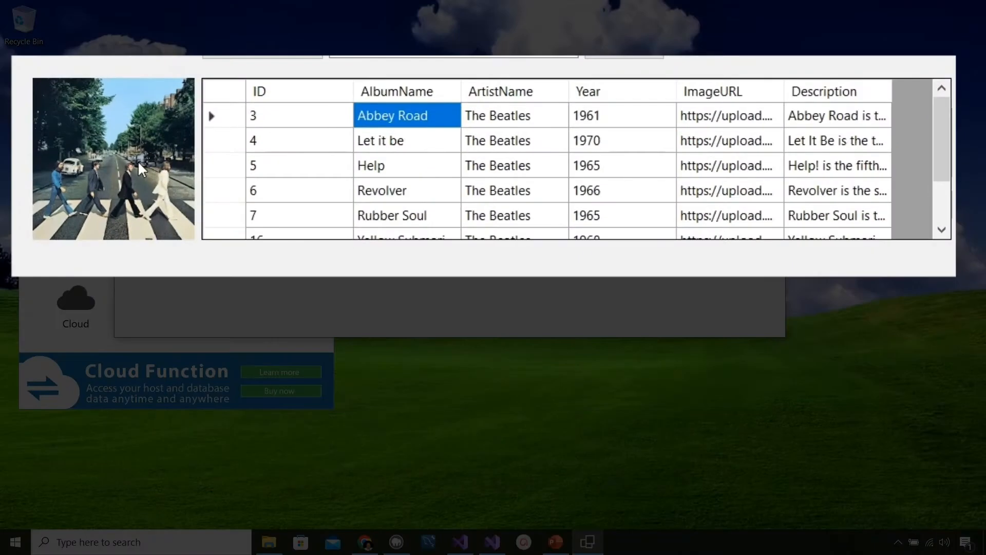
{"action": "left_click", "coordinate": [380, 141]}
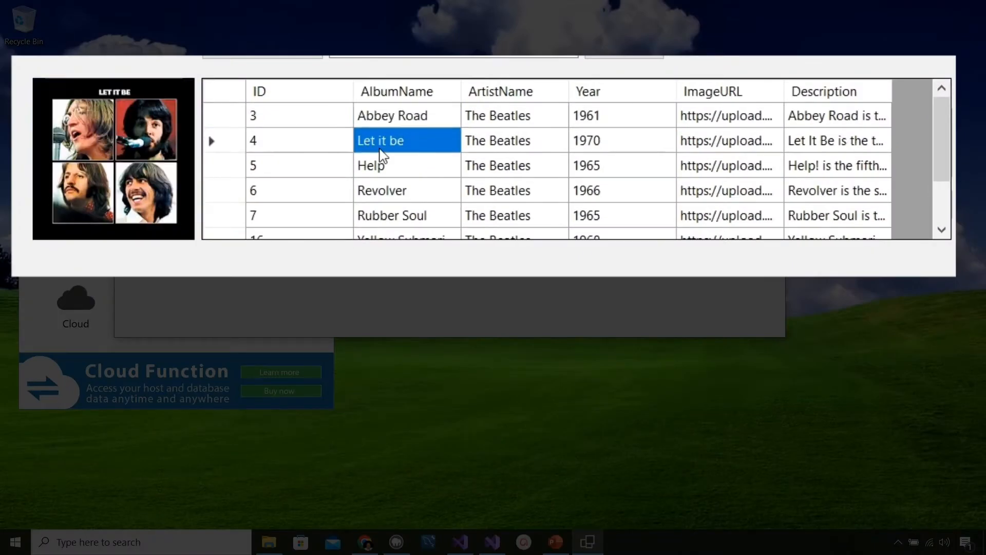
{"action": "left_click", "coordinate": [391, 190]}
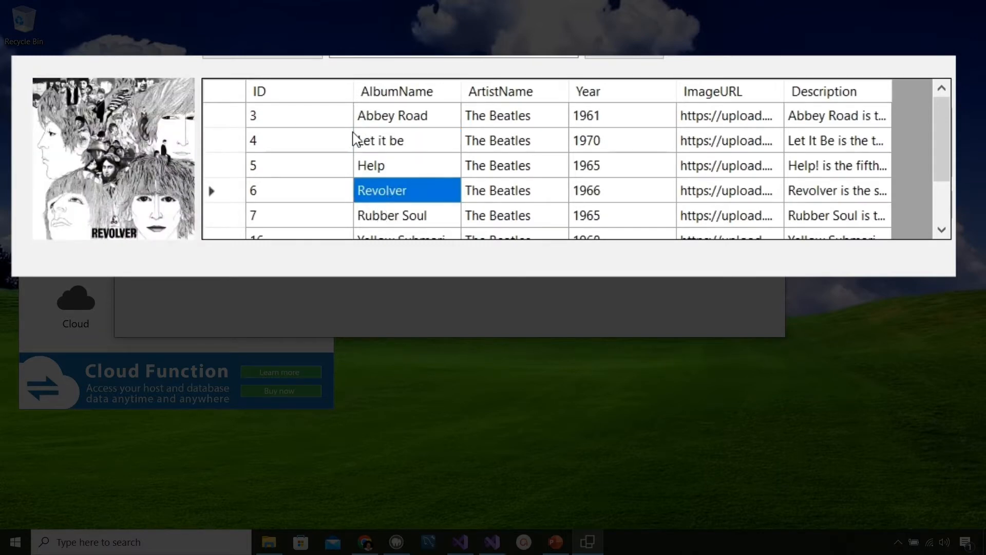
{"action": "left_click", "coordinate": [371, 166]}
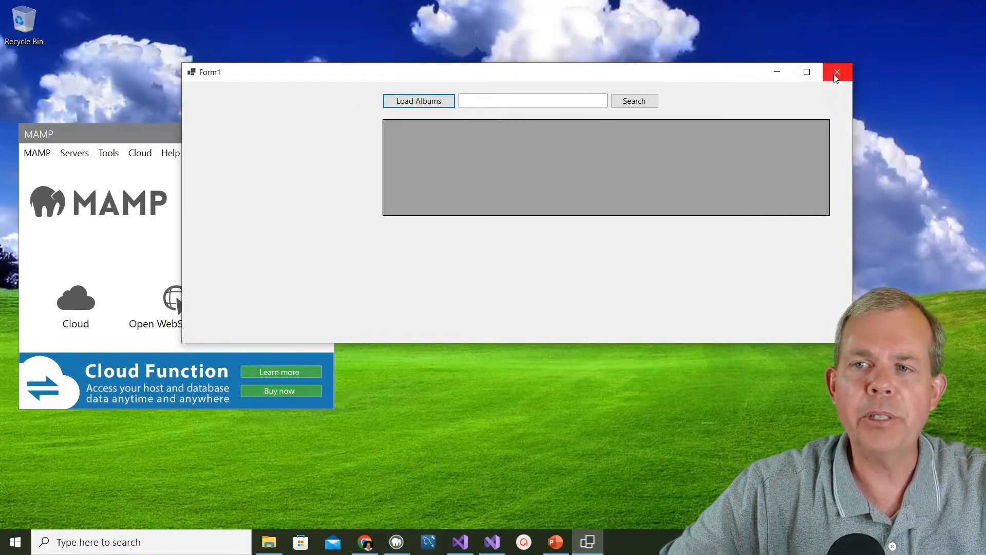
Close the running app and place a PictureBox beside the album grid in Form1's designer.
{"action": "left_click", "coordinate": [836, 72]}
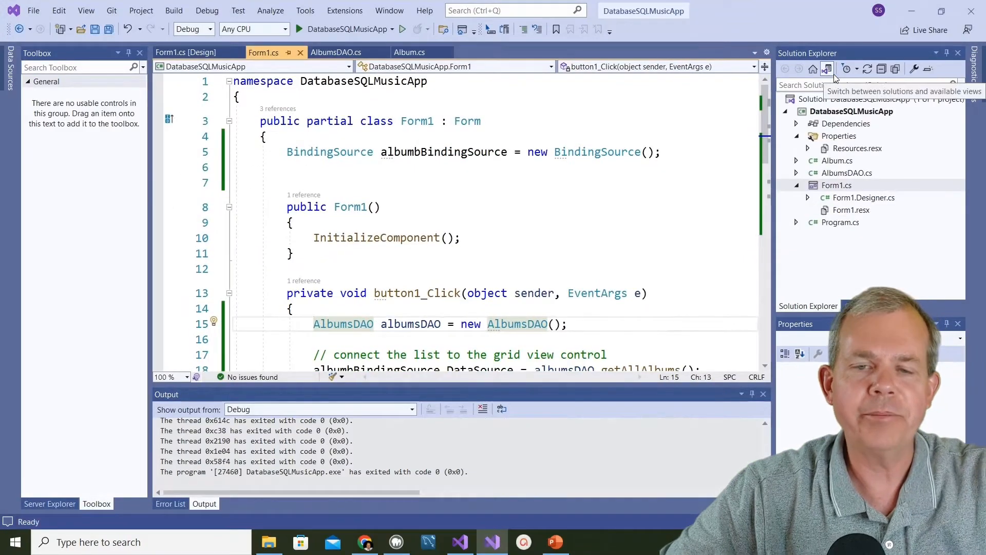
{"action": "left_click", "coordinate": [198, 53]}
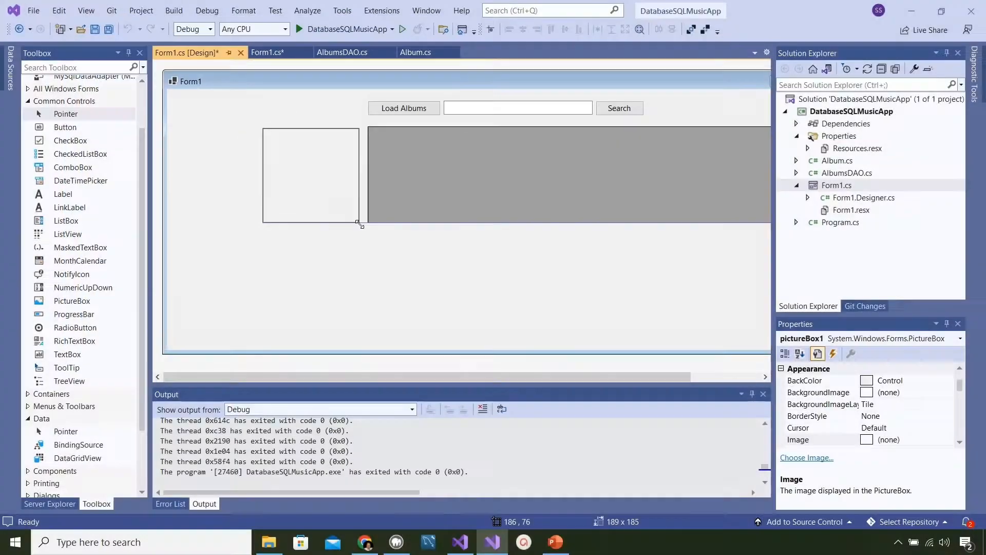
{"action": "left_click", "coordinate": [310, 175]}
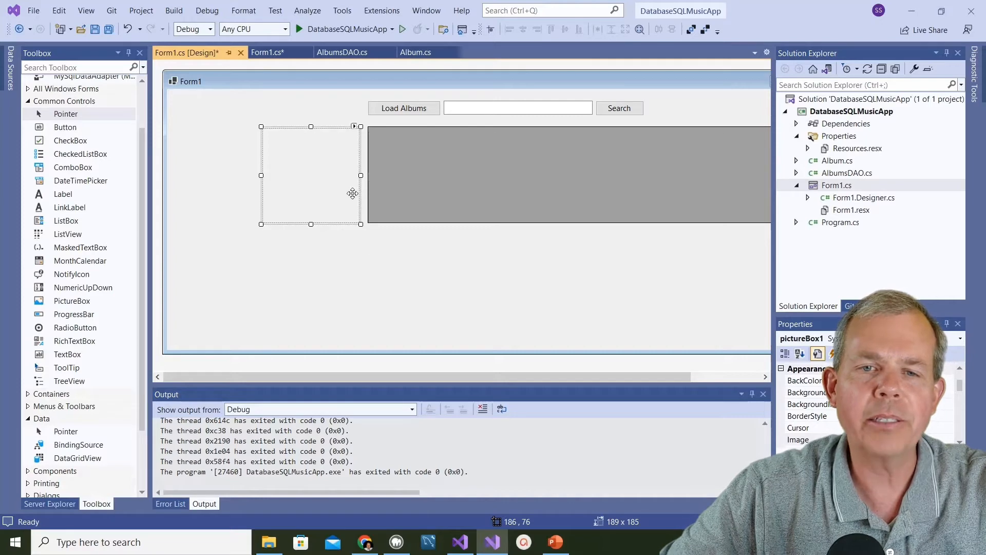
{"action": "mouse_move", "coordinate": [346, 190]}
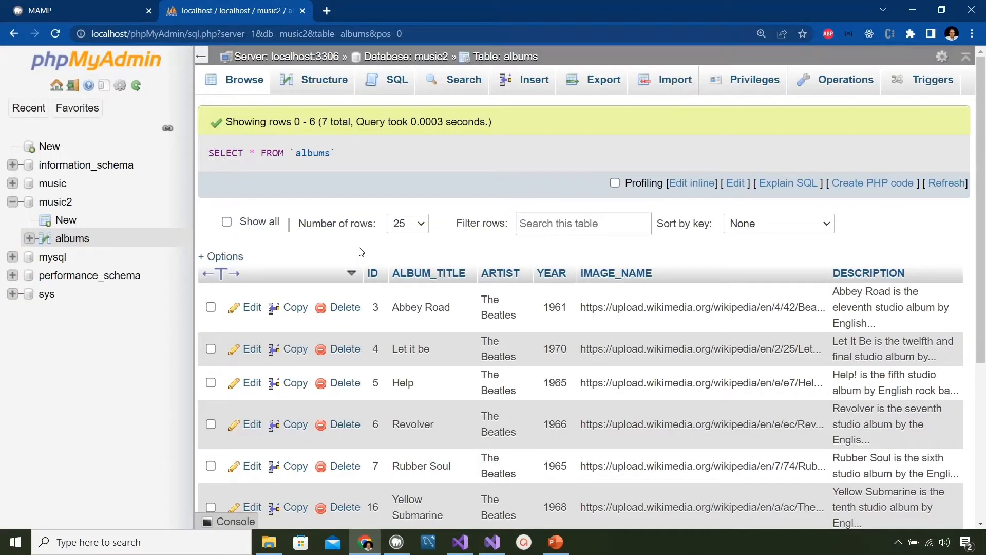
{"action": "mouse_move", "coordinate": [337, 183]}
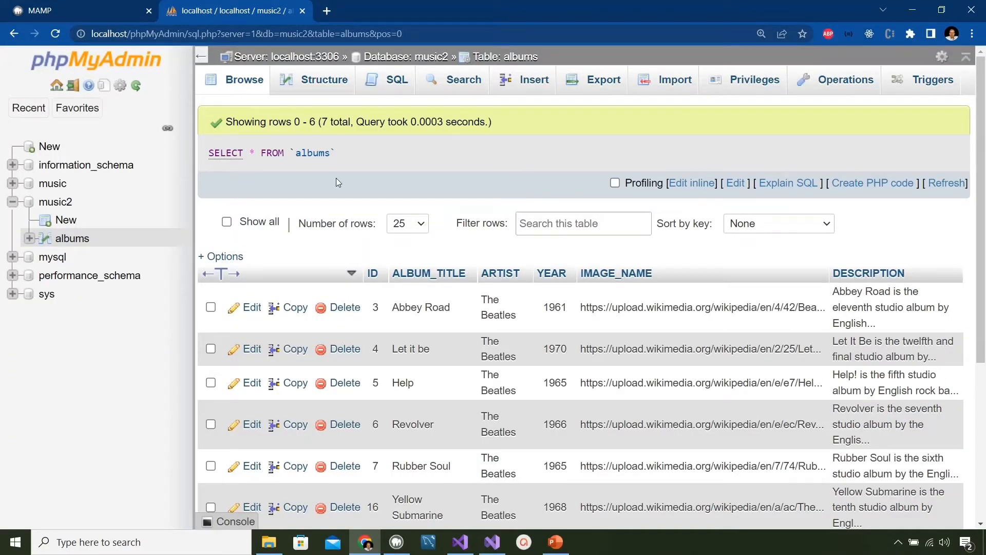
{"action": "mouse_move", "coordinate": [594, 301]}
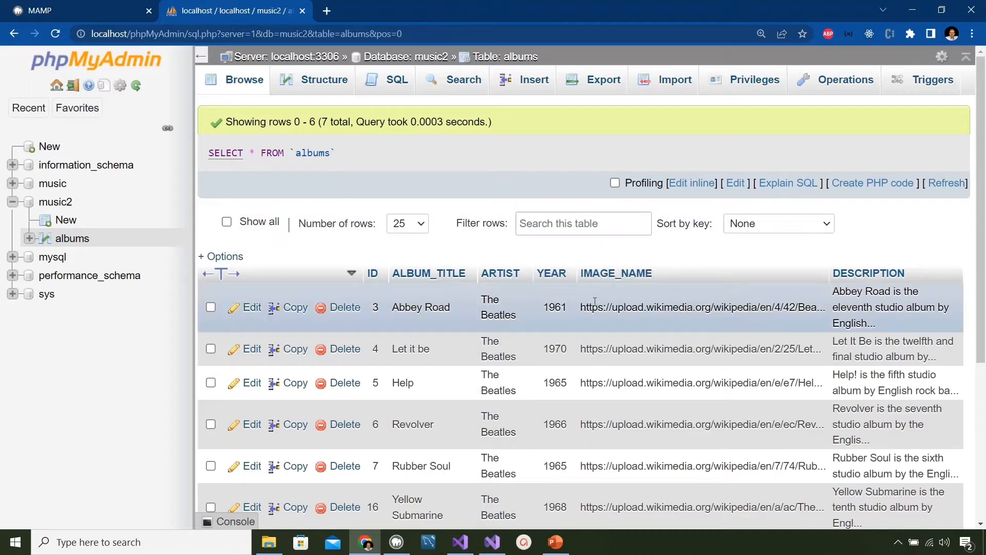
Copy Abbey Road's IMAGE_NAME URL from phpMyAdmin's albums table.
{"action": "double_click", "coordinate": [699, 307]}
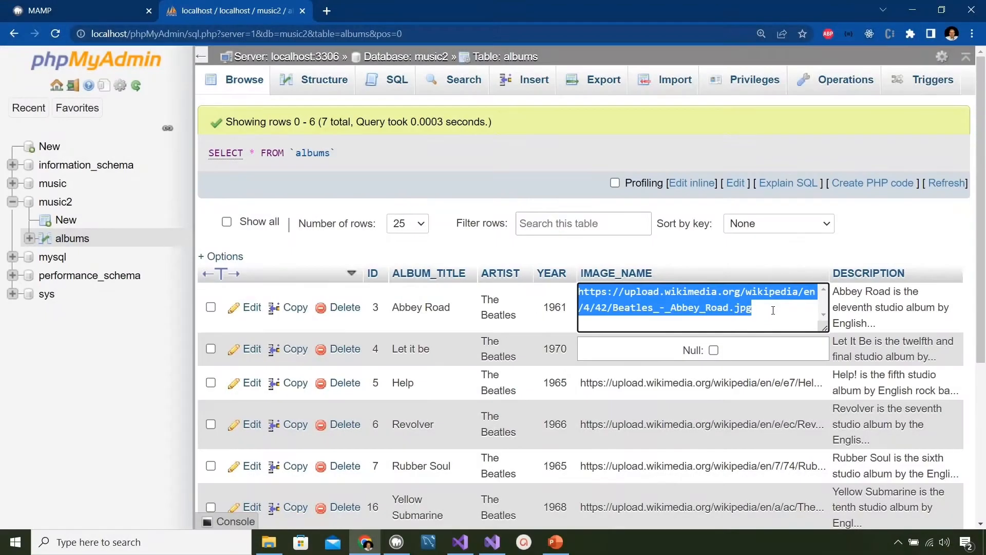
{"action": "mouse_move", "coordinate": [597, 482]}
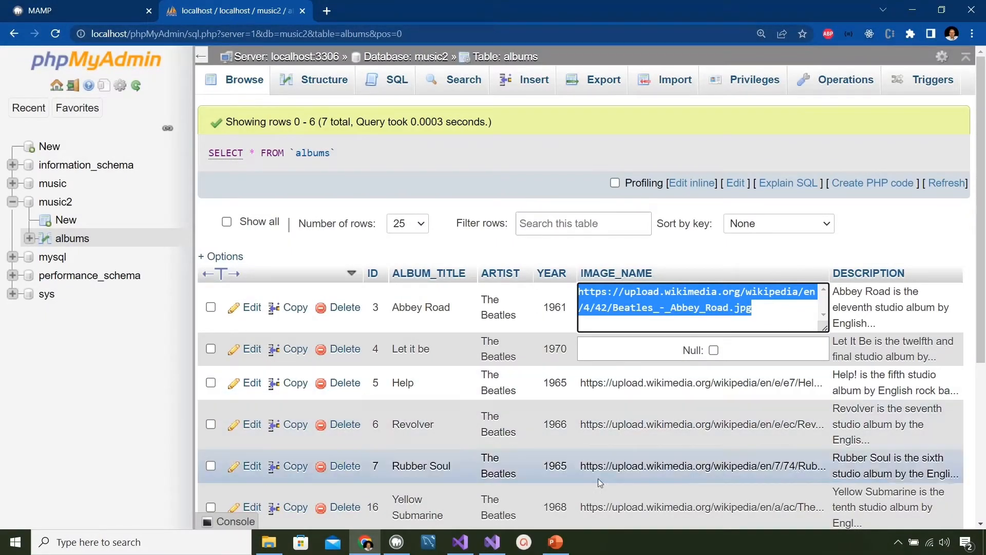
{"action": "left_click", "coordinate": [492, 542]}
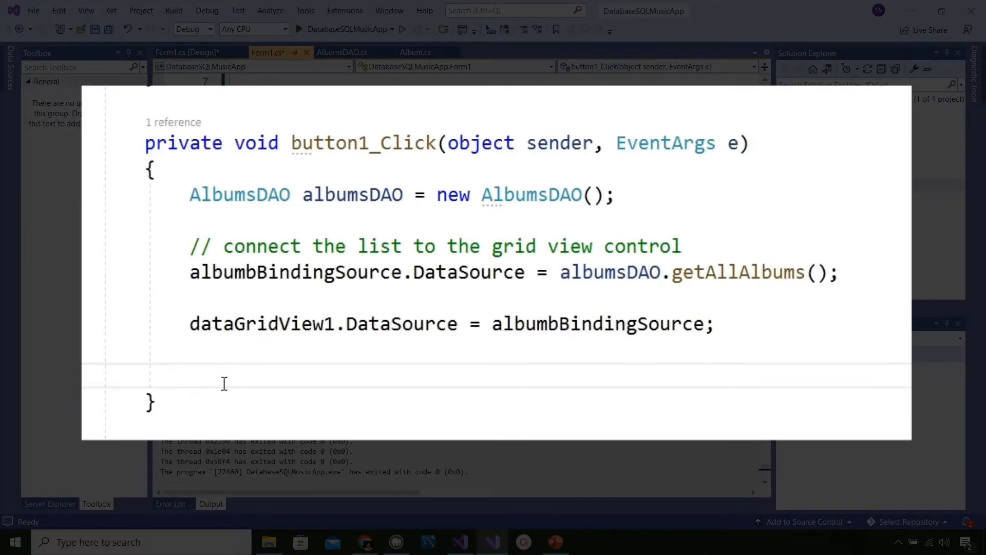
{"action": "type", "text": "pictureBox1."}
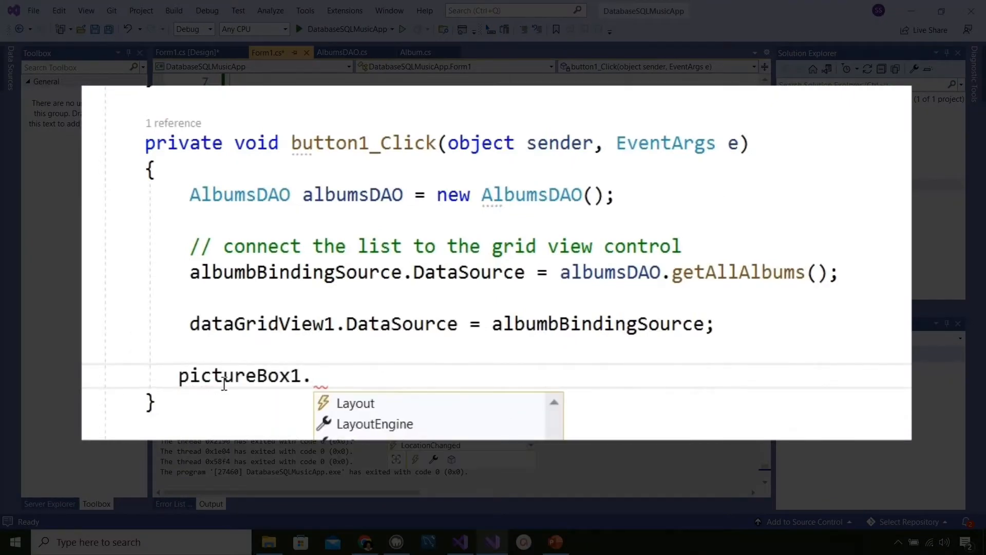
{"action": "type", "text": "Load("}
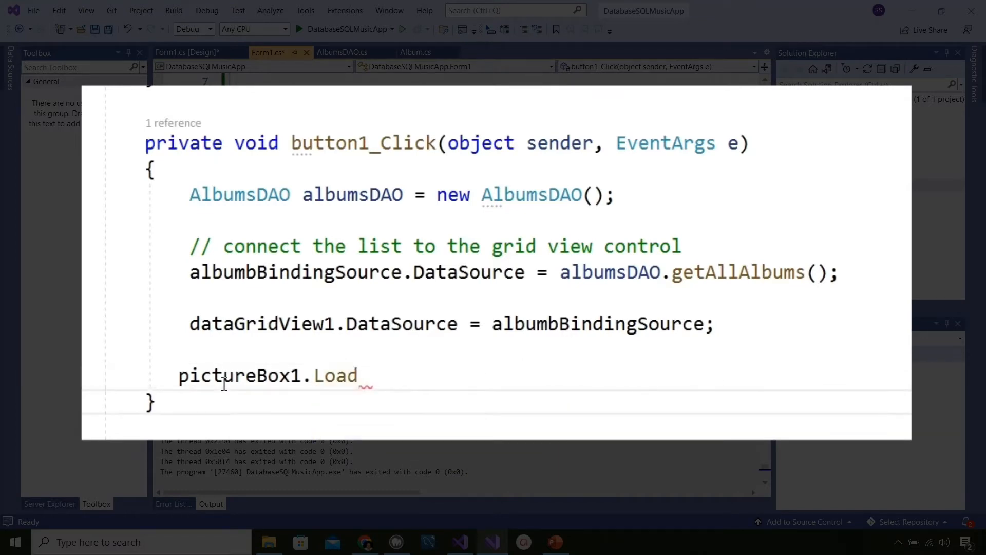
{"action": "type", "text": "()"}
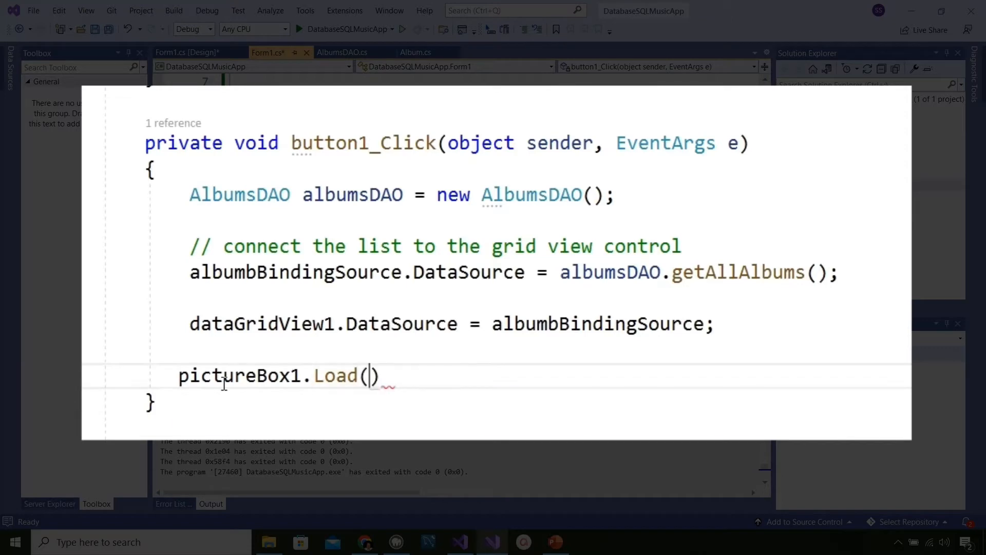
{"action": "type", "text": "\""}
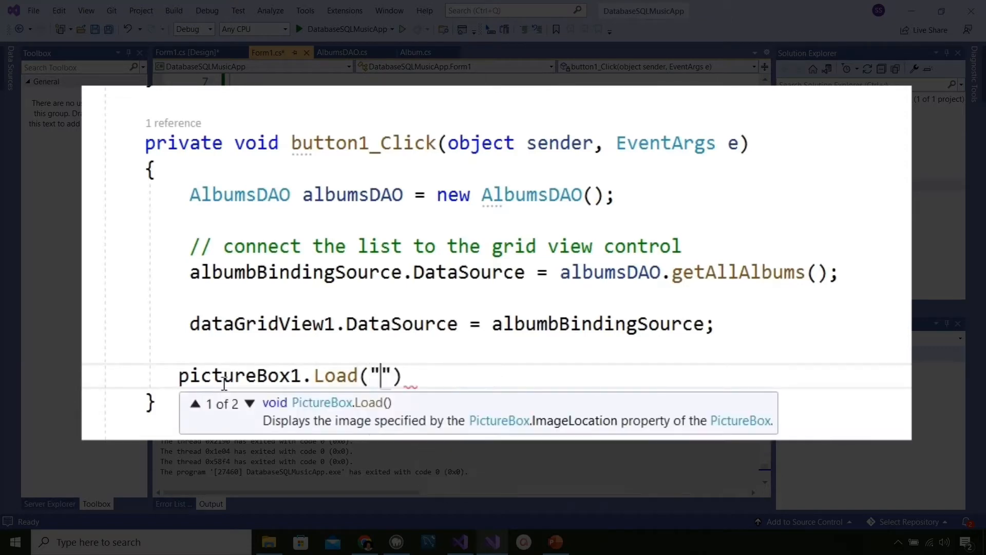
{"action": "type", "text": "https://upload.wikimedia.org/wikipedia/en/4/42/Beatles_-_Abbey_Road.jpg"}
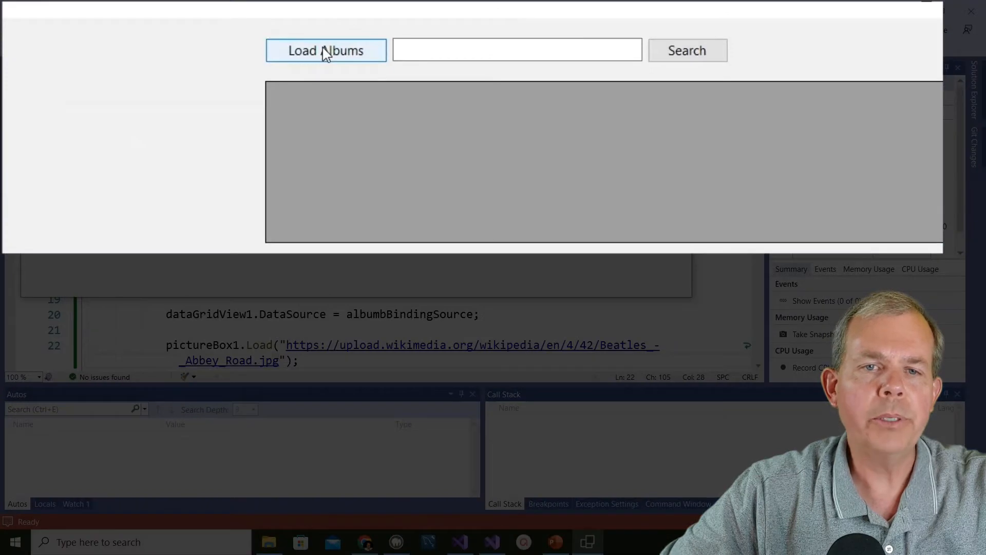
Load the albums, then select Revolver and Rubber Soul to check whether the cover changes.
{"action": "left_click", "coordinate": [325, 51]}
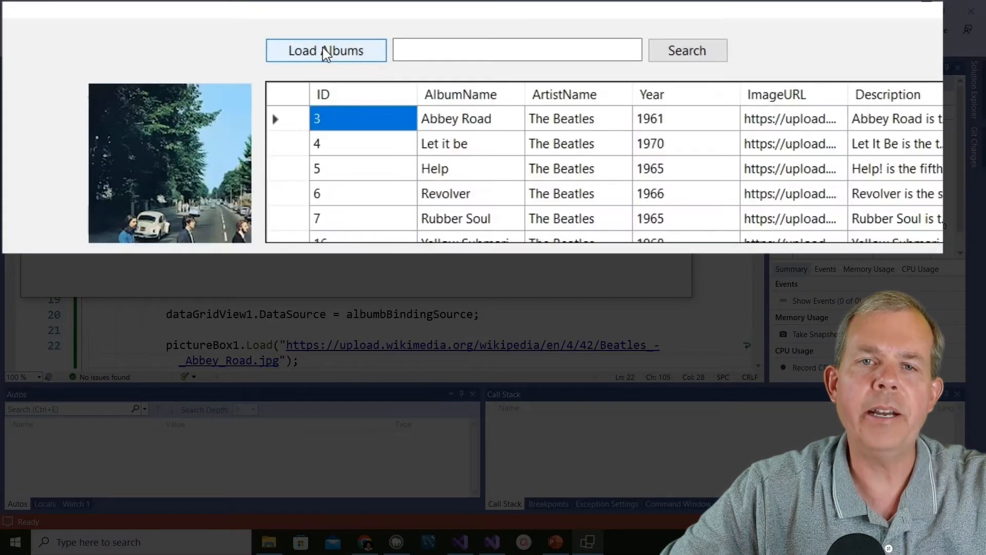
{"action": "mouse_move", "coordinate": [456, 176]}
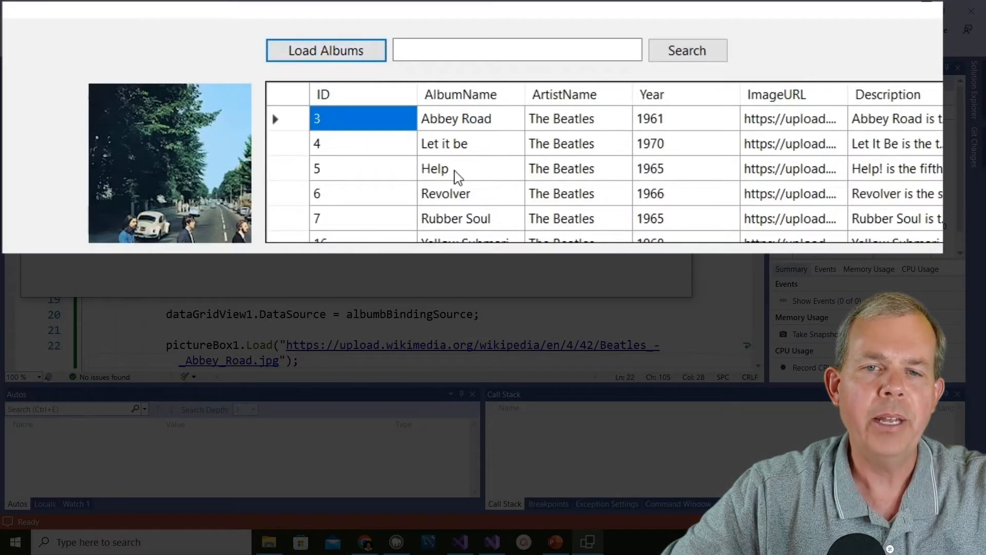
{"action": "left_click", "coordinate": [444, 193]}
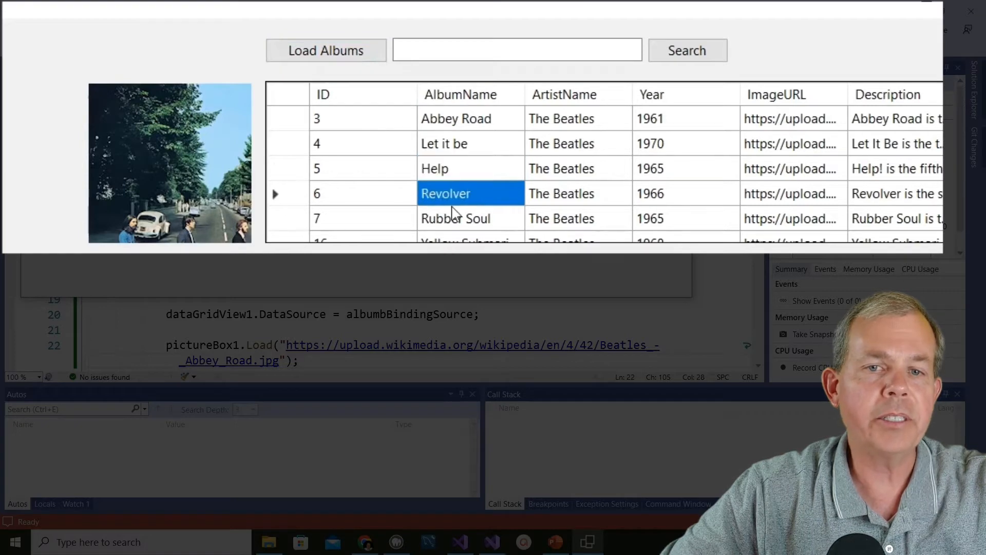
{"action": "left_click", "coordinate": [455, 218]}
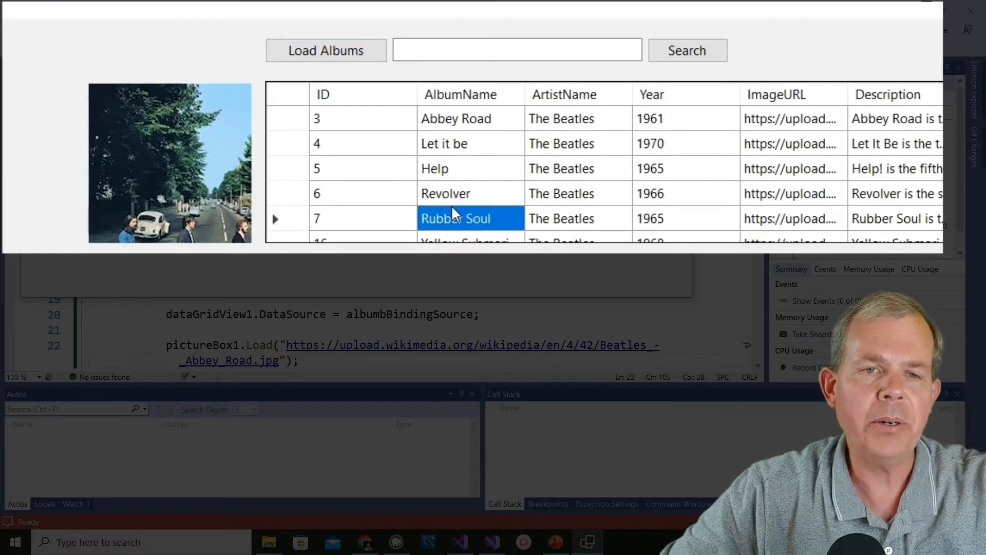
{"action": "mouse_move", "coordinate": [171, 183]}
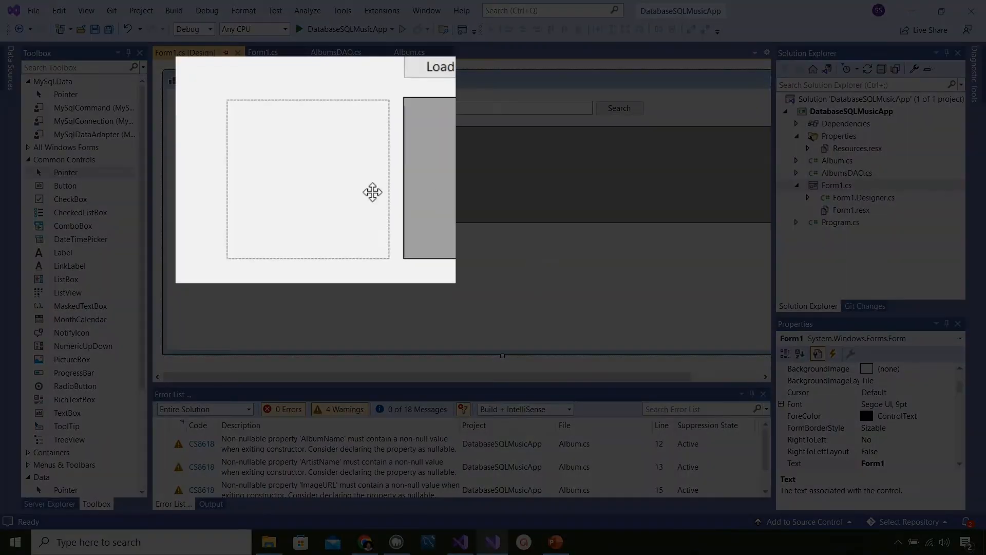
Set pictureBox1's SizeMode property to Zoom.
{"action": "left_click", "coordinate": [307, 179]}
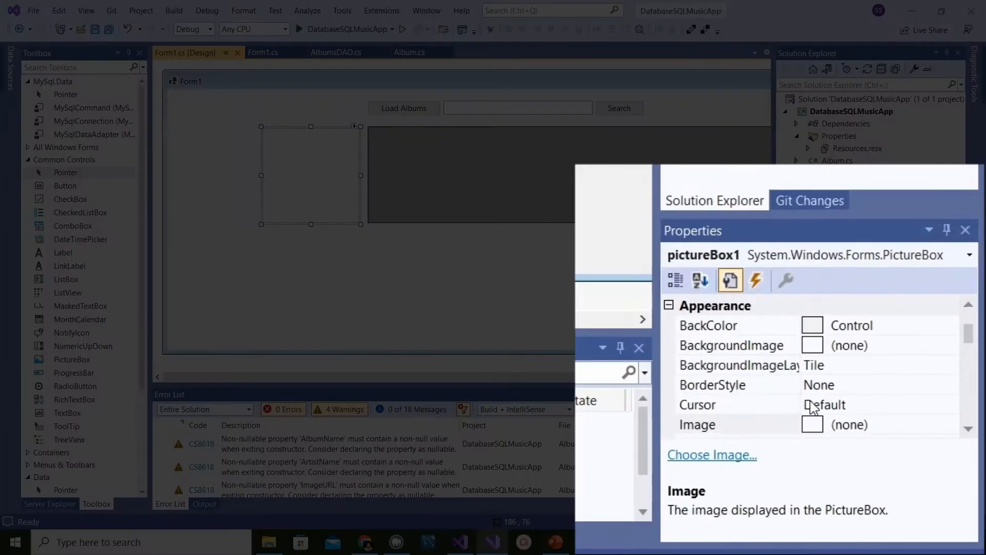
{"action": "mouse_move", "coordinate": [863, 415]}
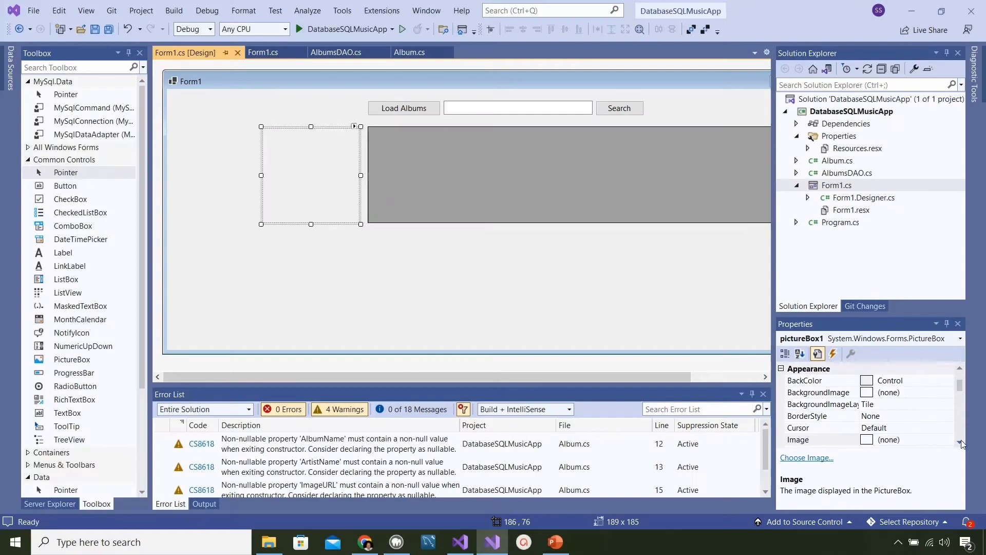
{"action": "scroll", "scroll_direction": "down", "scroll_amount": 3}
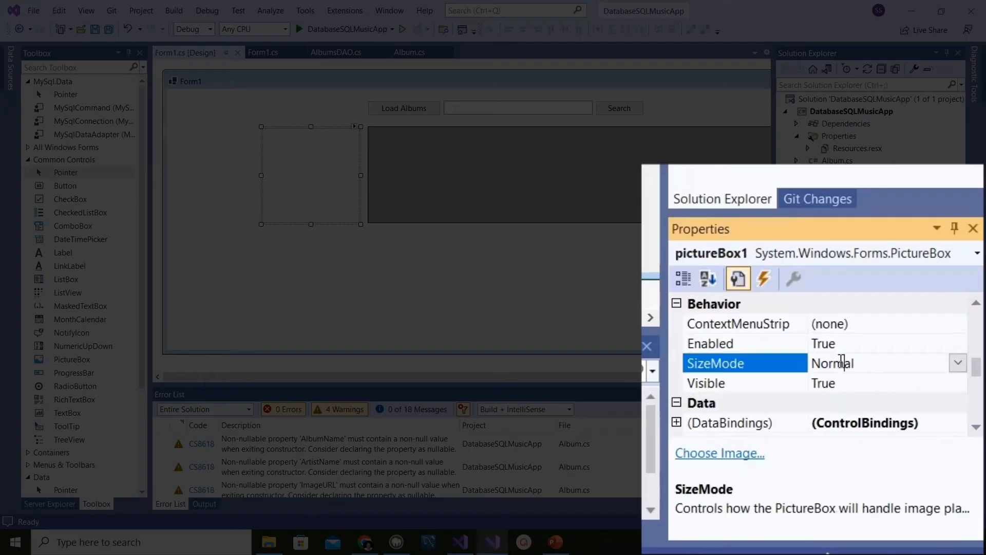
{"action": "mouse_move", "coordinate": [973, 369]}
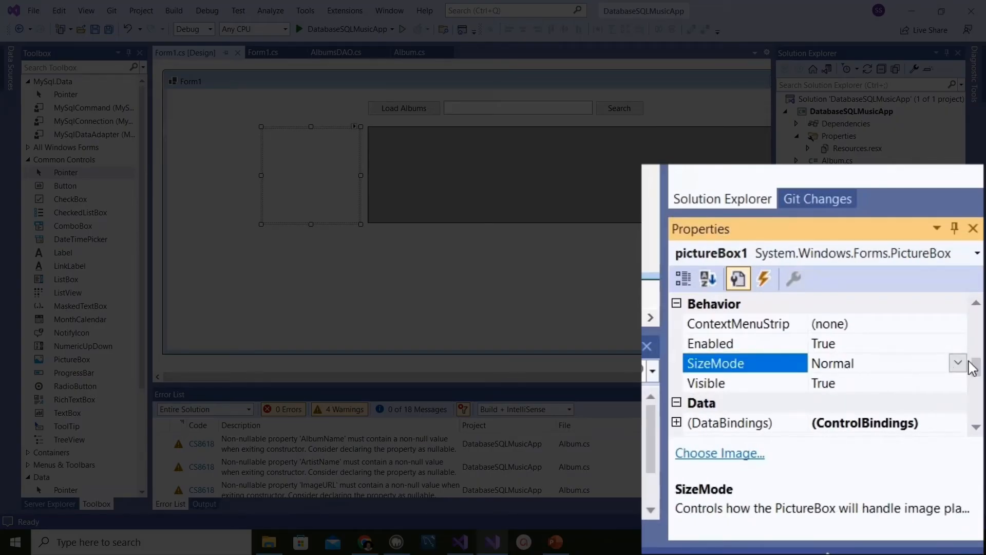
{"action": "left_click", "coordinate": [956, 362]}
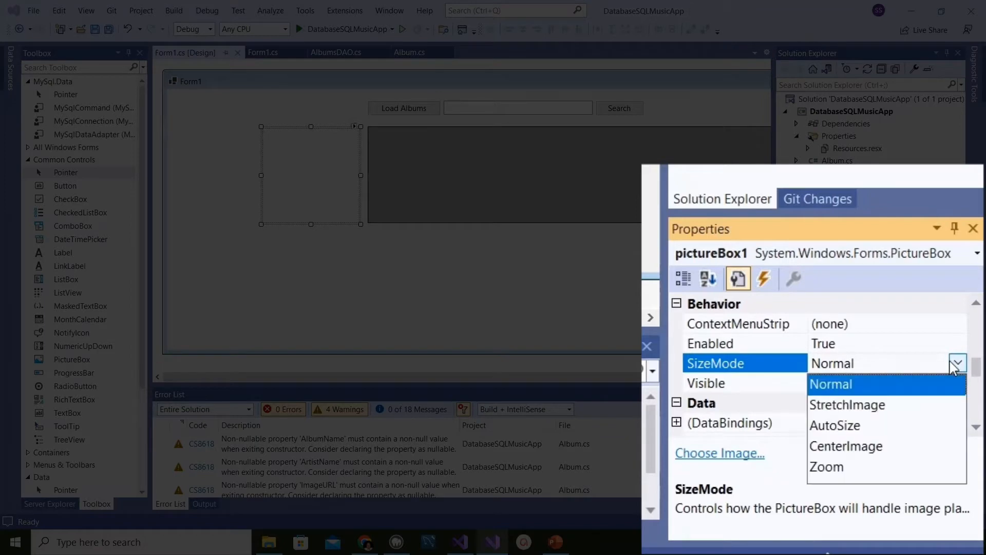
{"action": "mouse_move", "coordinate": [896, 421]}
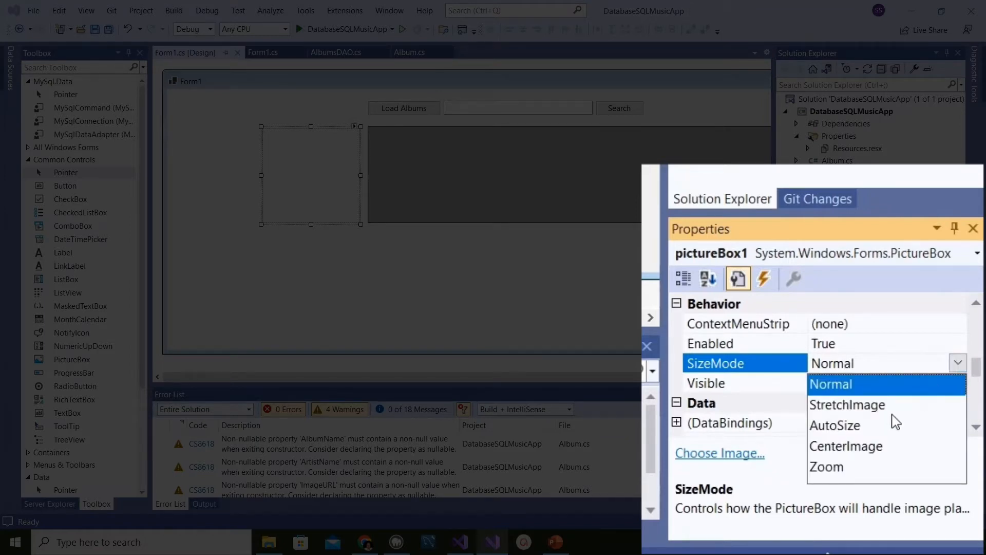
{"action": "mouse_move", "coordinate": [846, 473]}
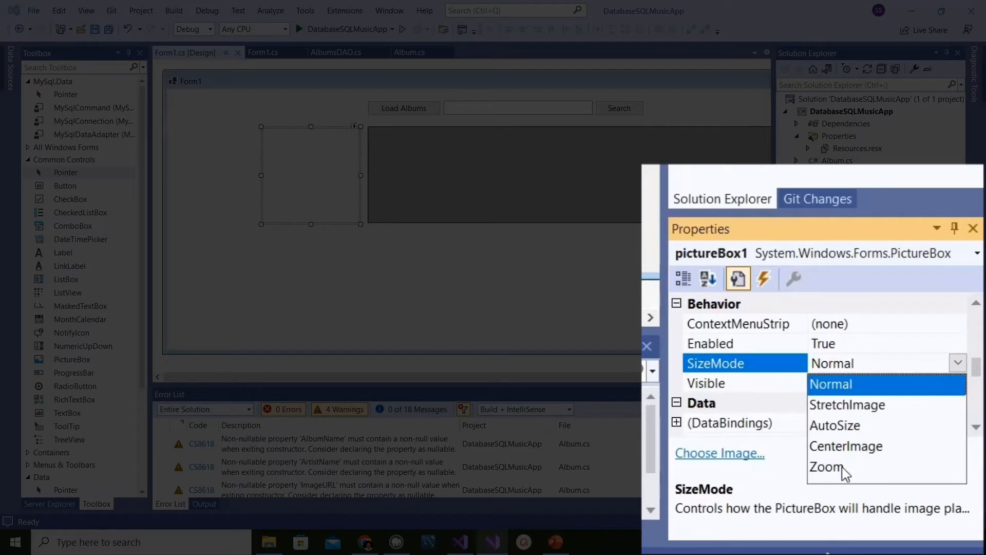
{"action": "left_click", "coordinate": [826, 466]}
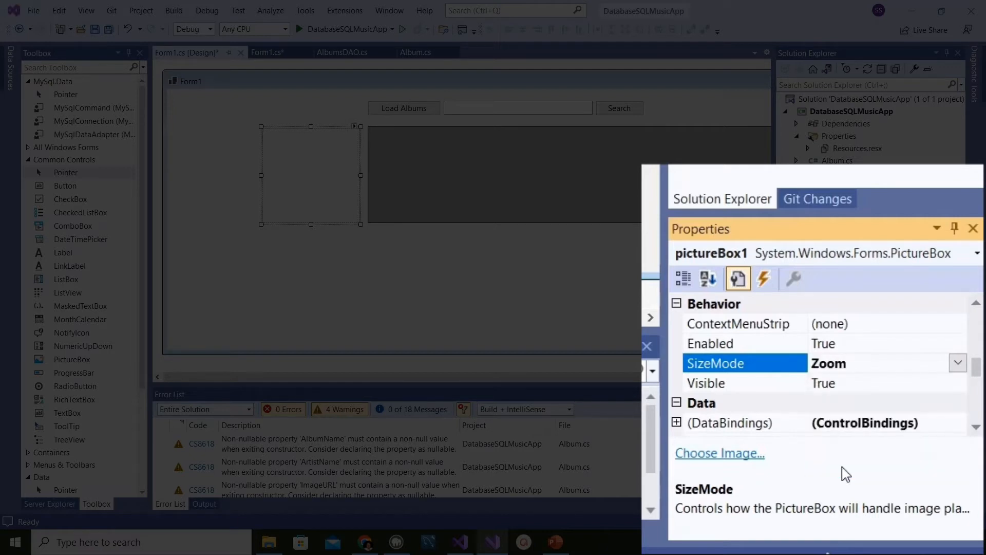
{"action": "mouse_move", "coordinate": [777, 377]}
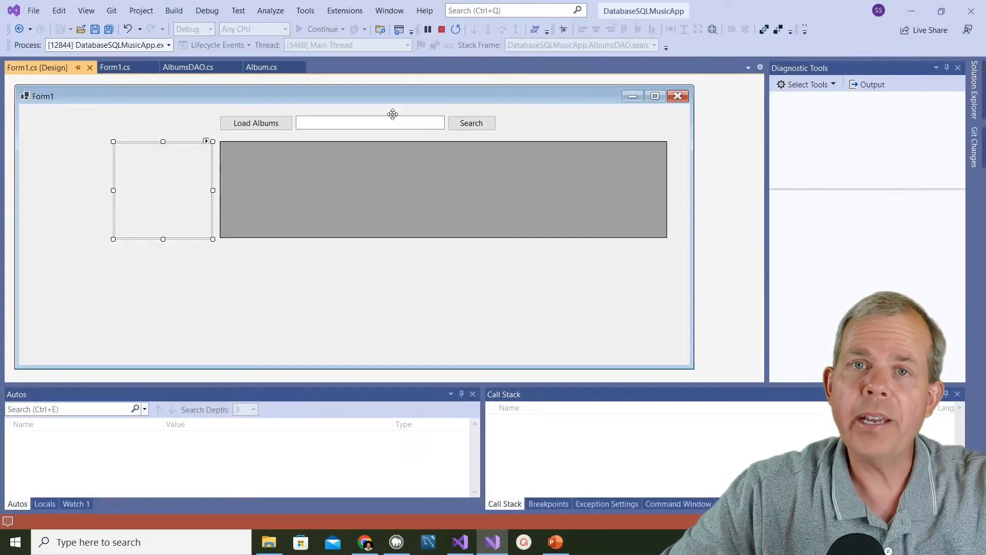
Run the app again and load the albums into the grid.
{"action": "left_click", "coordinate": [322, 29]}
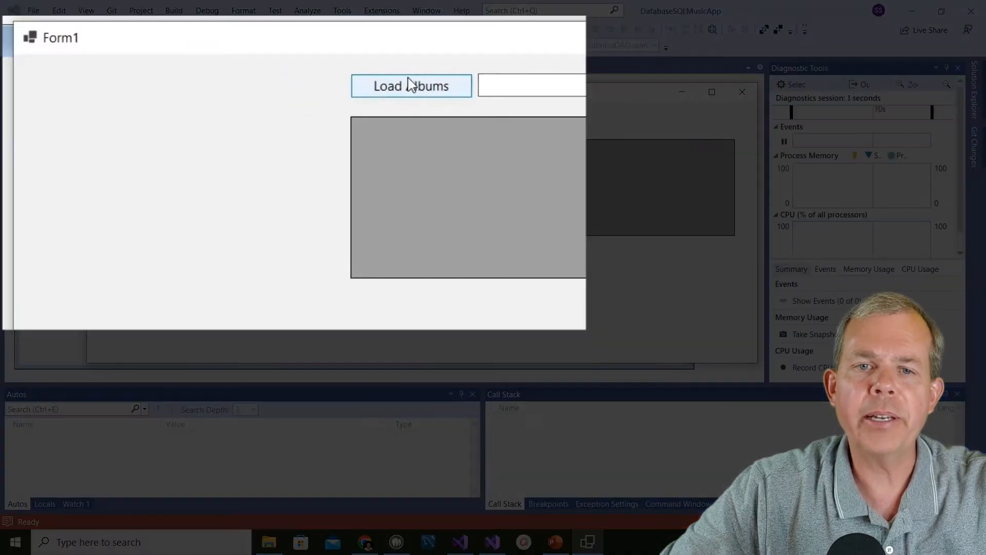
{"action": "left_click", "coordinate": [411, 86]}
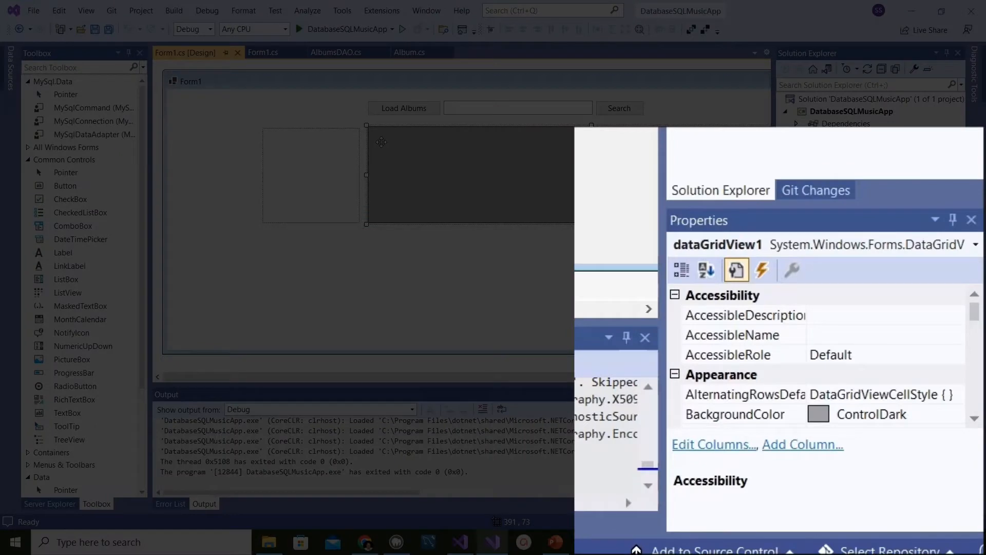
{"action": "mouse_move", "coordinate": [737, 186]}
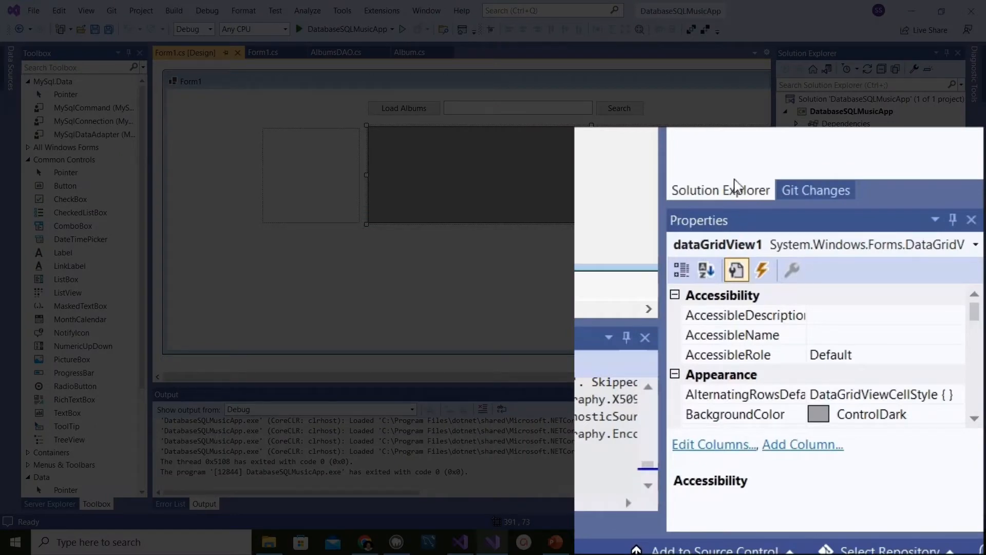
{"action": "mouse_move", "coordinate": [762, 271]}
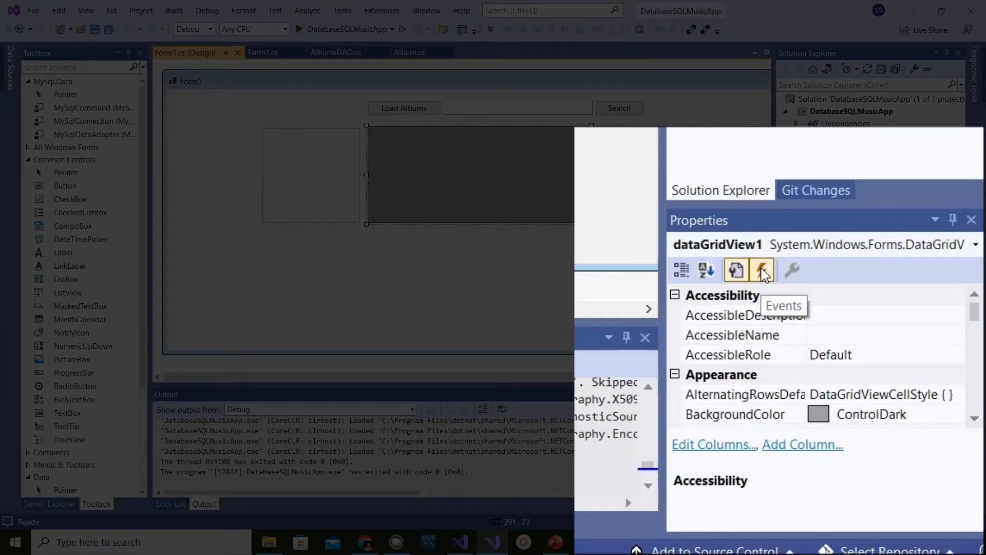
Generate a CellClick event handler for dataGridView1 from the Properties events list.
{"action": "left_click", "coordinate": [761, 270]}
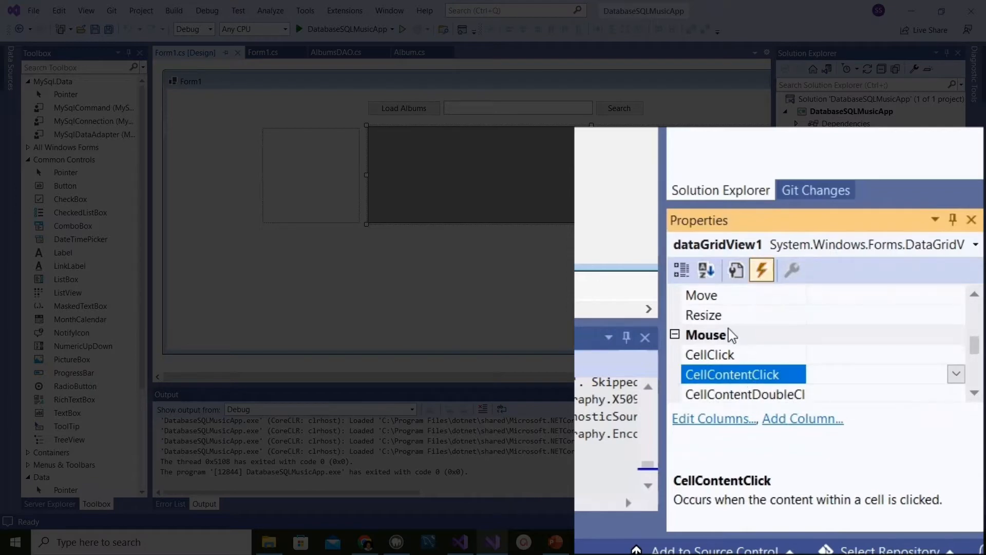
{"action": "left_click", "coordinate": [710, 354]}
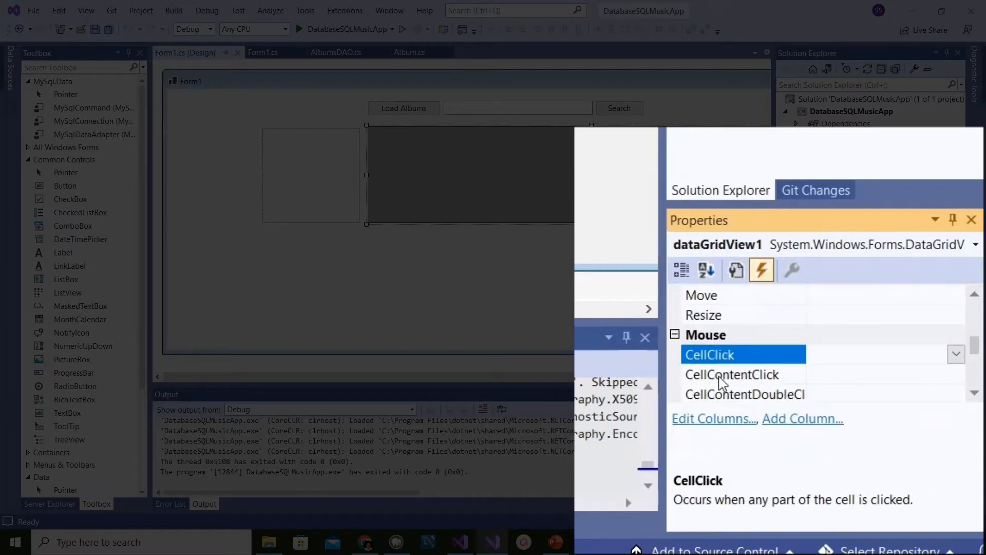
{"action": "left_click", "coordinate": [731, 374]}
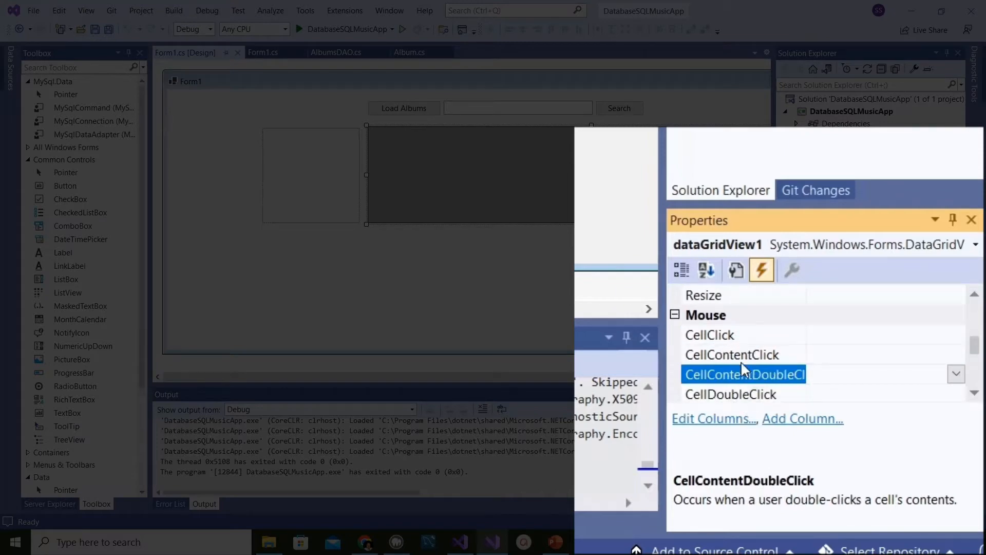
{"action": "left_click", "coordinate": [710, 334]}
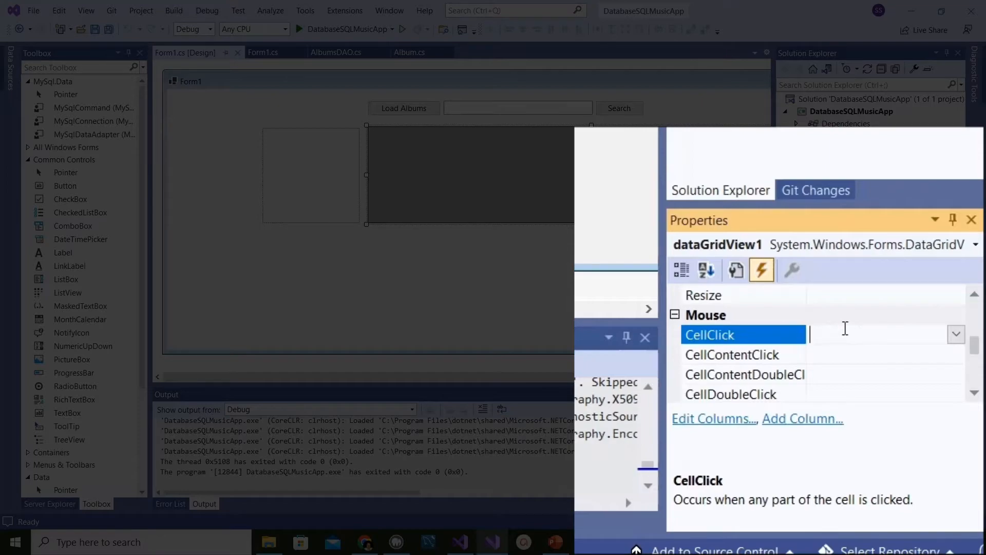
{"action": "double_click", "coordinate": [742, 334]}
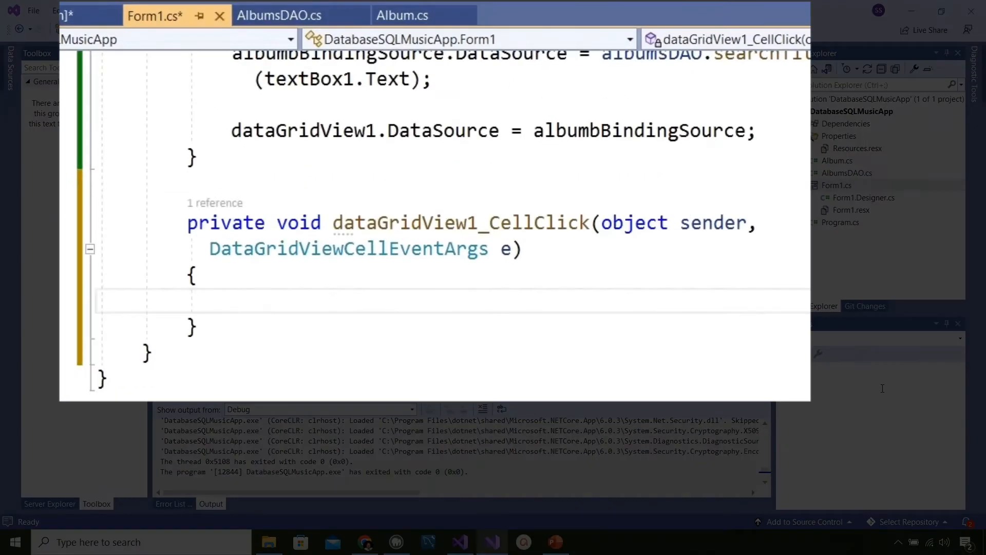
Write MessageBox.Show("Clicked") inside dataGridView1_CellClick.
{"action": "left_click", "coordinate": [233, 301]}
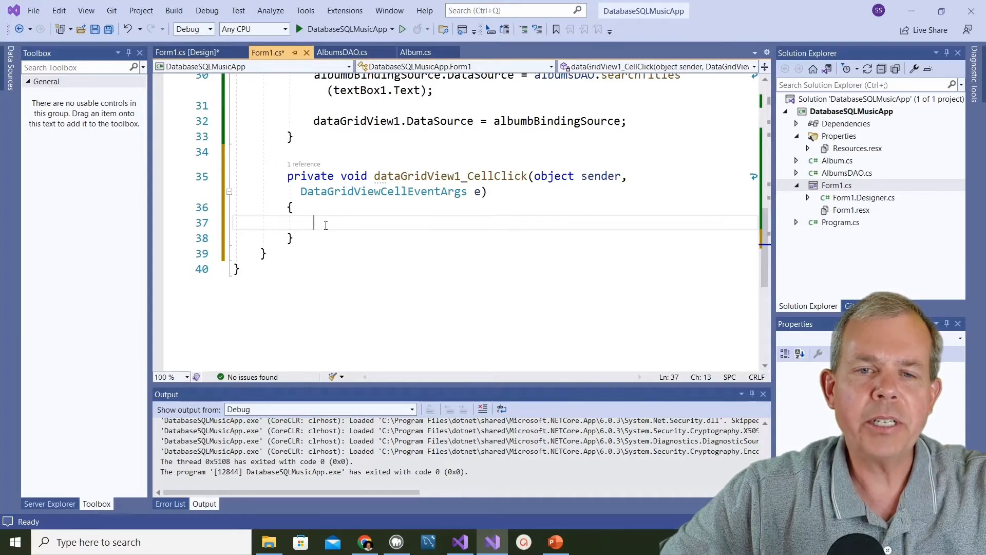
{"action": "type", "text": "Mes"}
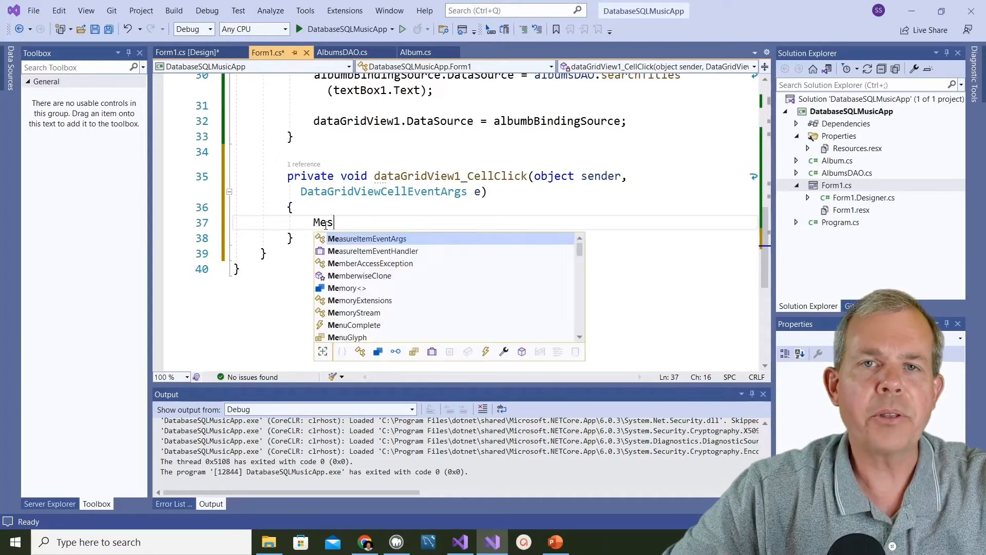
{"action": "type", "text": "sageBox."}
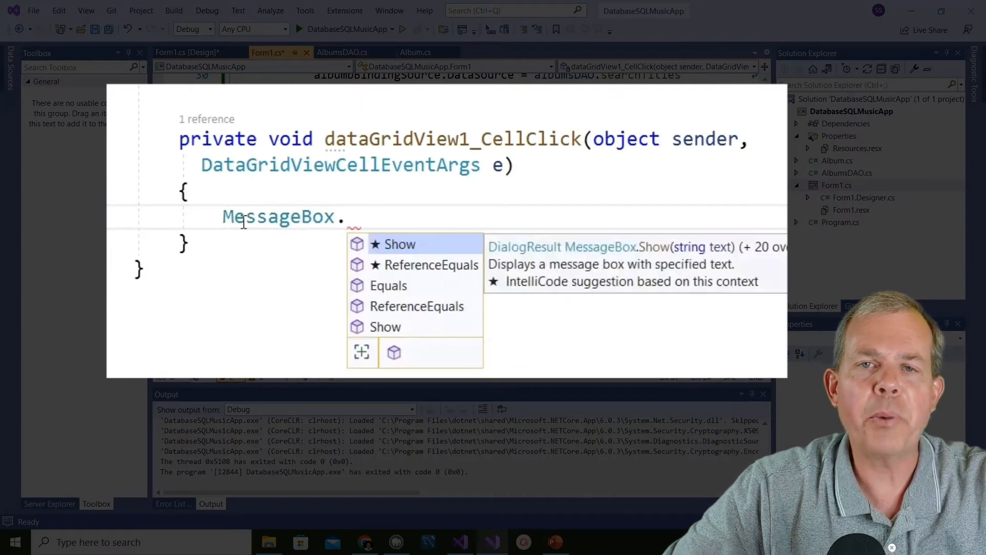
{"action": "type", "text": "Show(\"Clicked\")"}
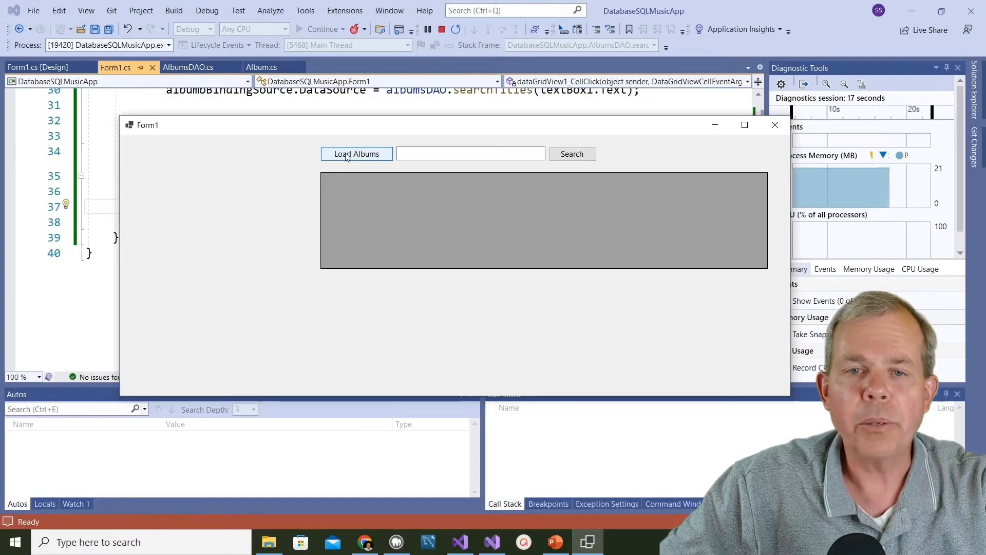
Load albums, confirm a grid cell shows the Clicked message, then close the app.
{"action": "left_click", "coordinate": [356, 153]}
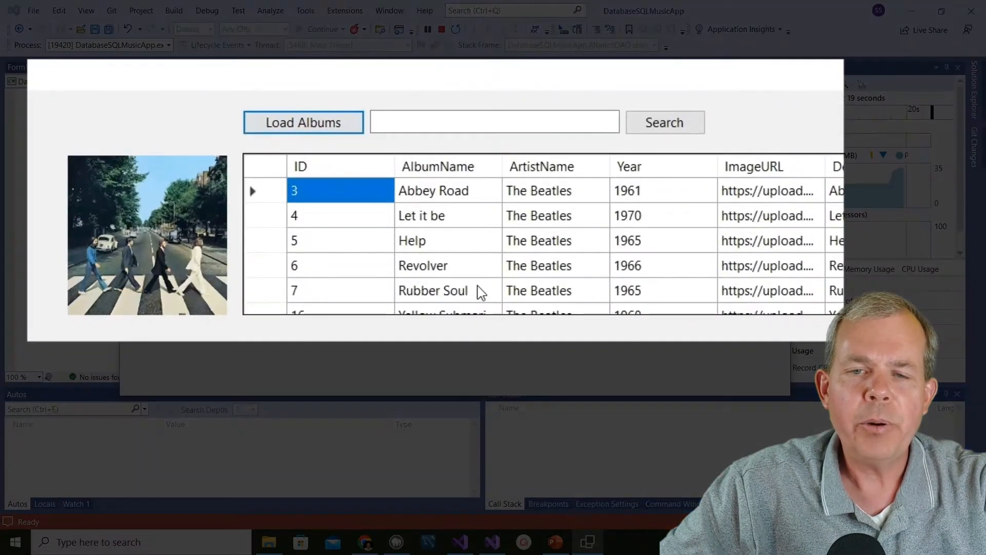
{"action": "left_click", "coordinate": [433, 265]}
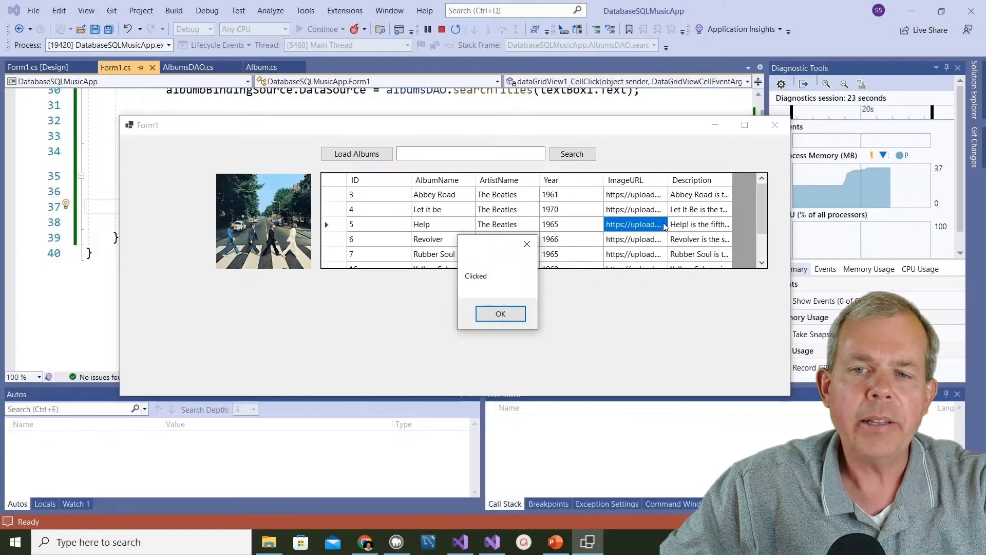
{"action": "left_click", "coordinate": [500, 313]}
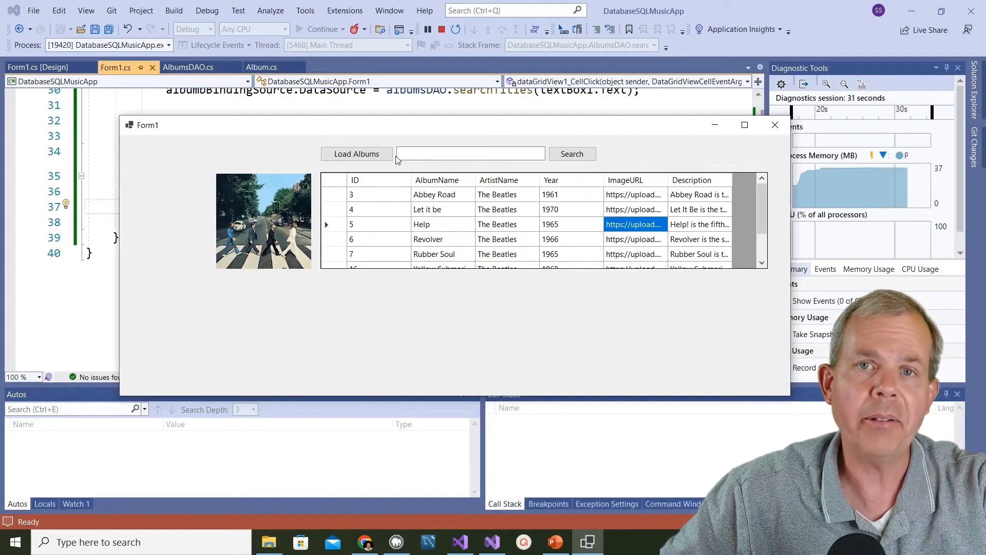
{"action": "left_click", "coordinate": [443, 30]}
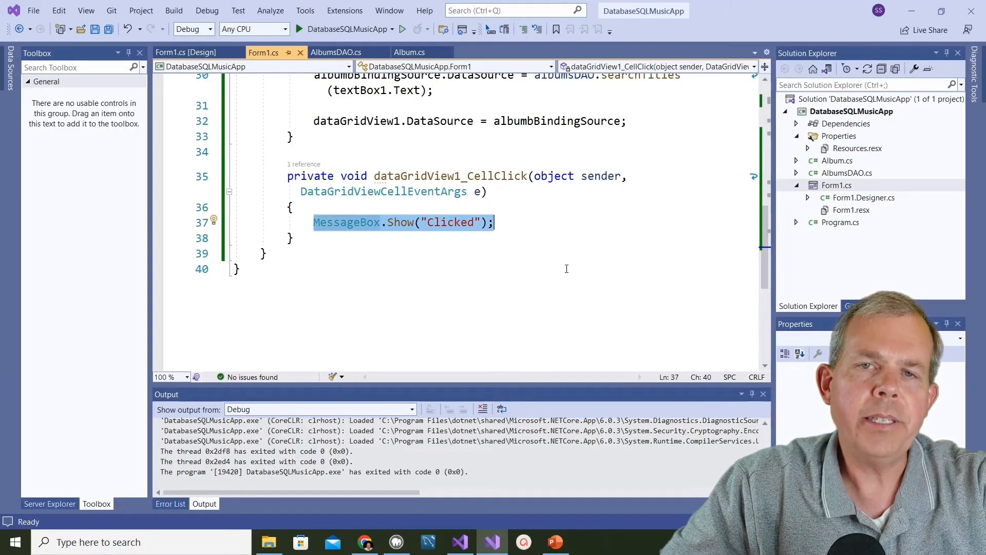
Replace the test message box with DataGridView dataGridView = sender as DataGridView;.
{"action": "key", "text": "Delete"}
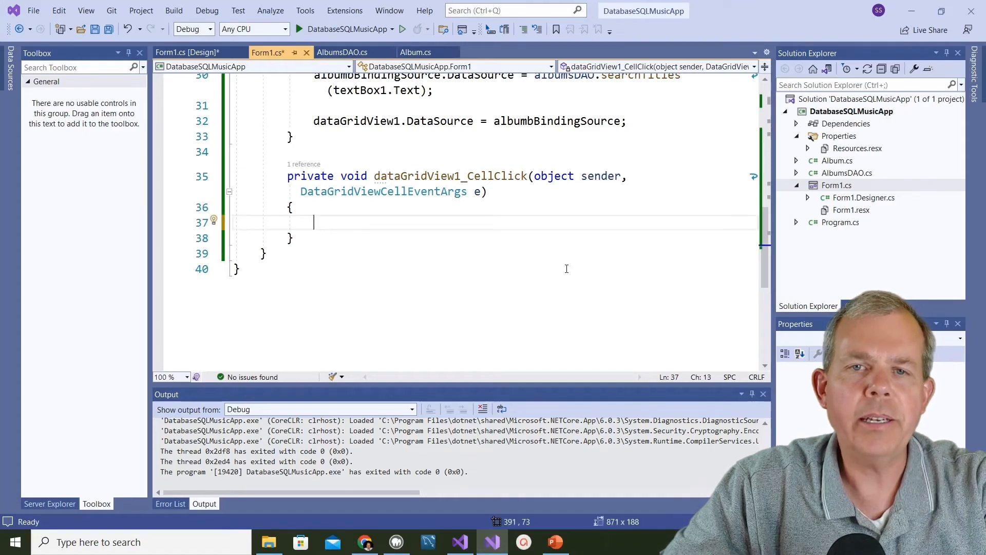
{"action": "type", "text": "GridView dataGridView"}
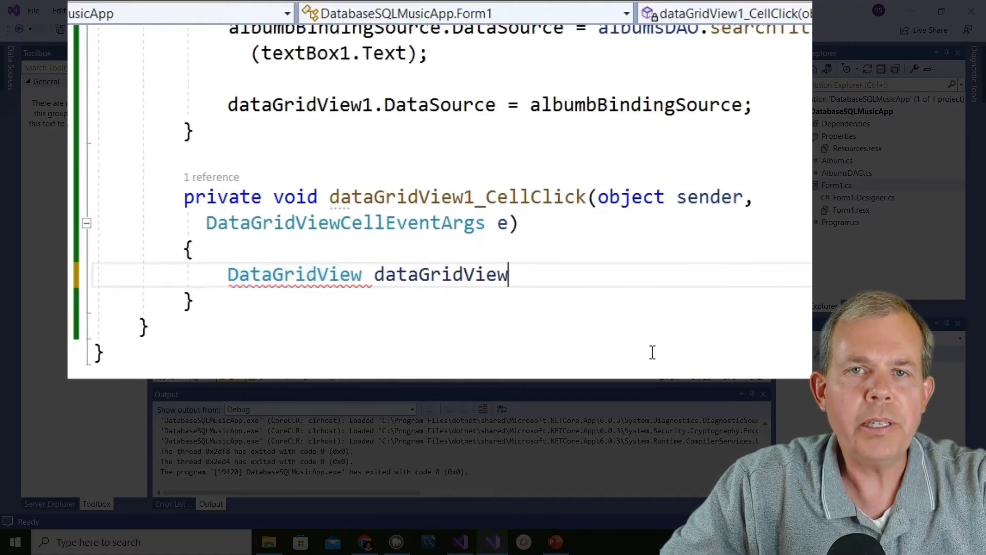
{"action": "type", "text": "= sender as DataGridView;"}
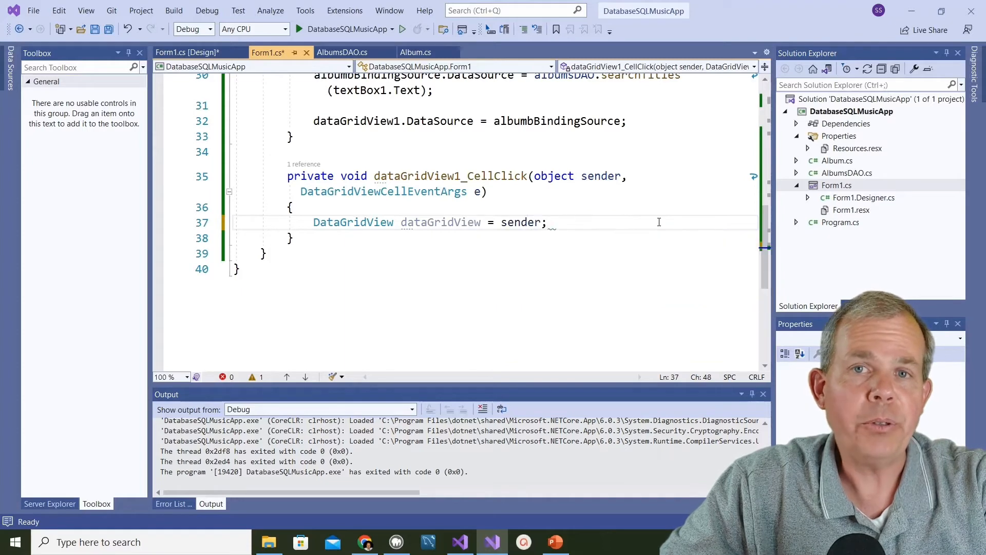
{"action": "left_click", "coordinate": [449, 287]}
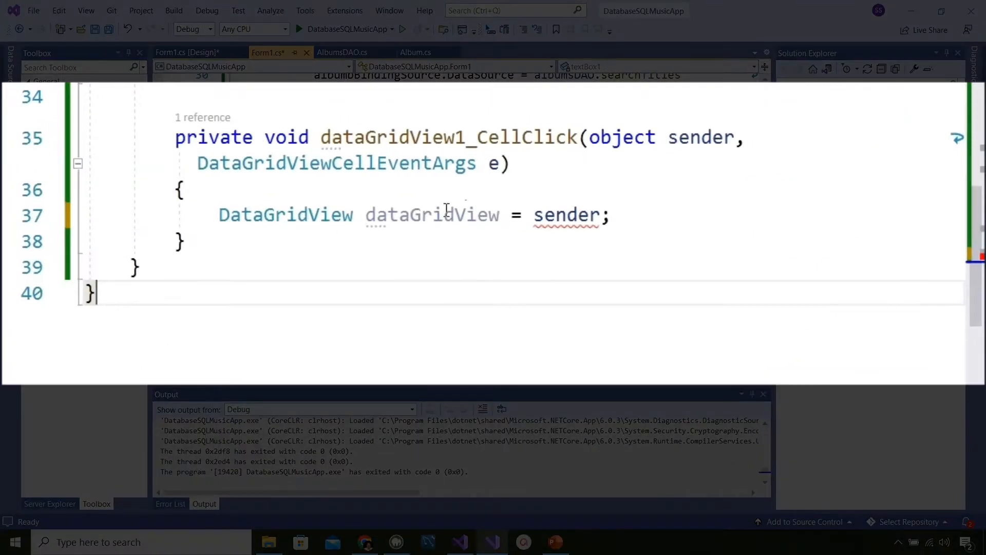
{"action": "mouse_move", "coordinate": [284, 215]}
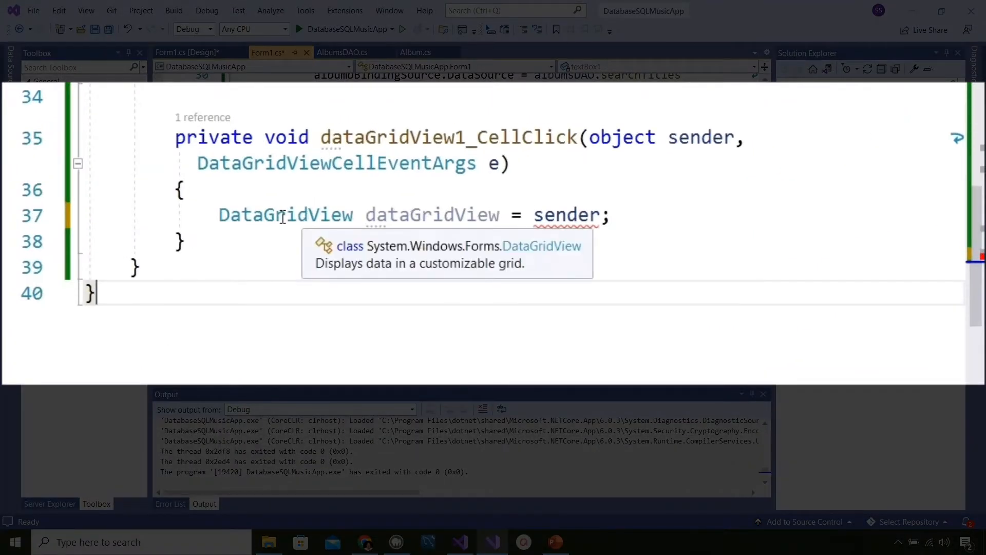
{"action": "mouse_move", "coordinate": [563, 214]}
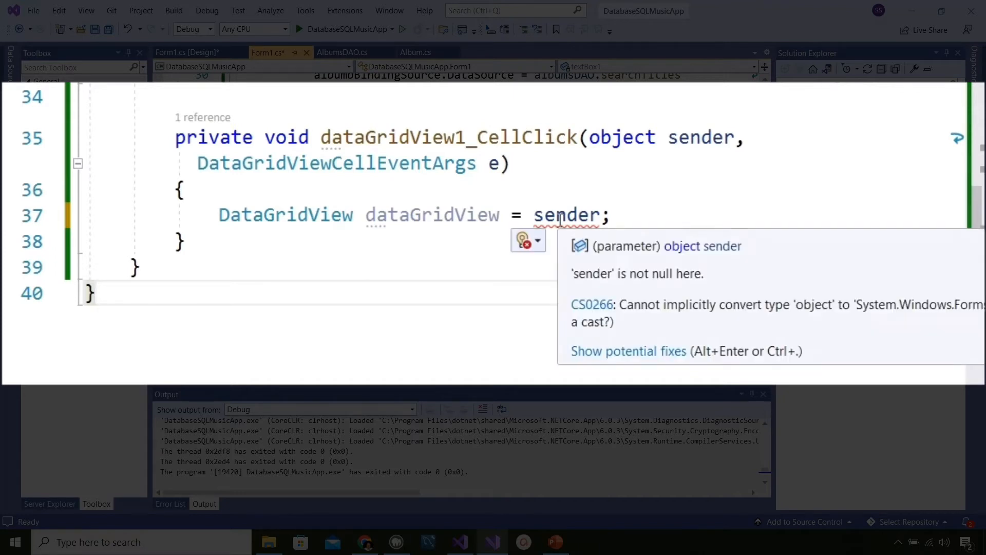
{"action": "mouse_move", "coordinate": [617, 303]}
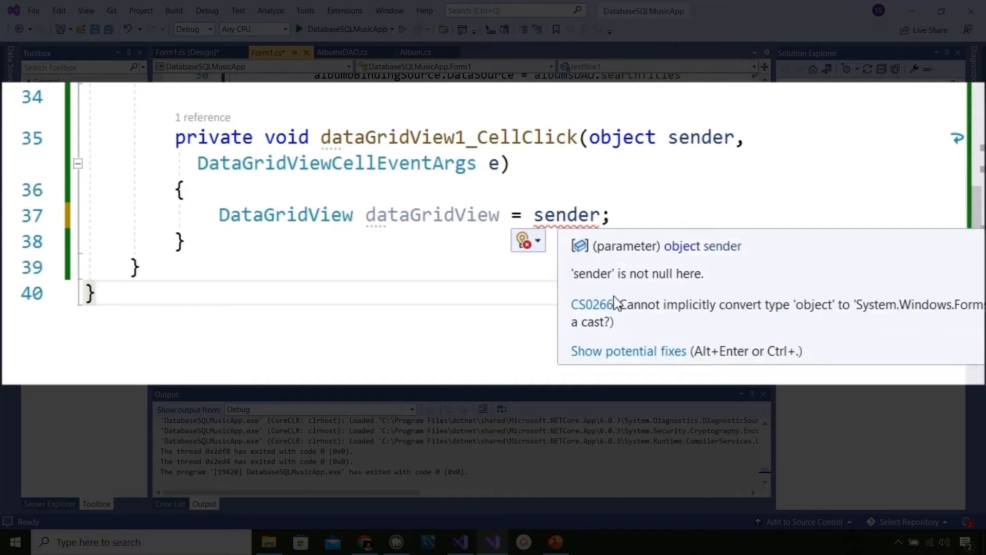
Fix the CS0266 conversion error by applying the suggested explicit cast to sender.
{"action": "left_click", "coordinate": [626, 351]}
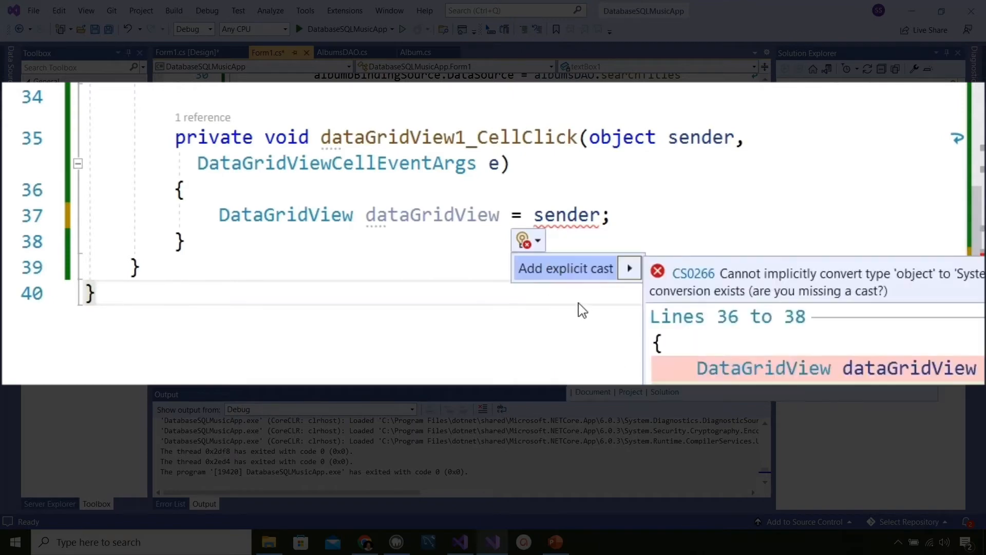
{"action": "left_click", "coordinate": [565, 268]}
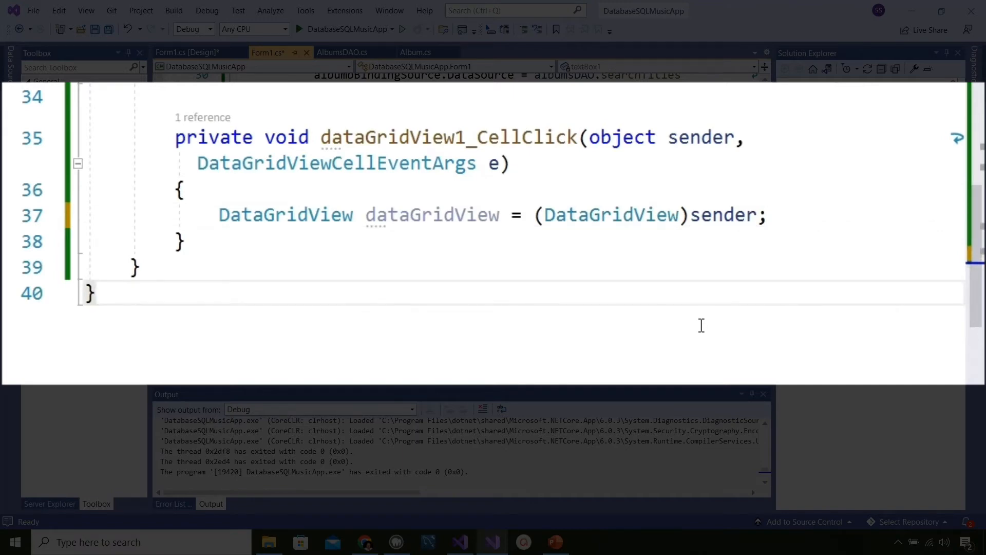
{"action": "left_click", "coordinate": [210, 503]}
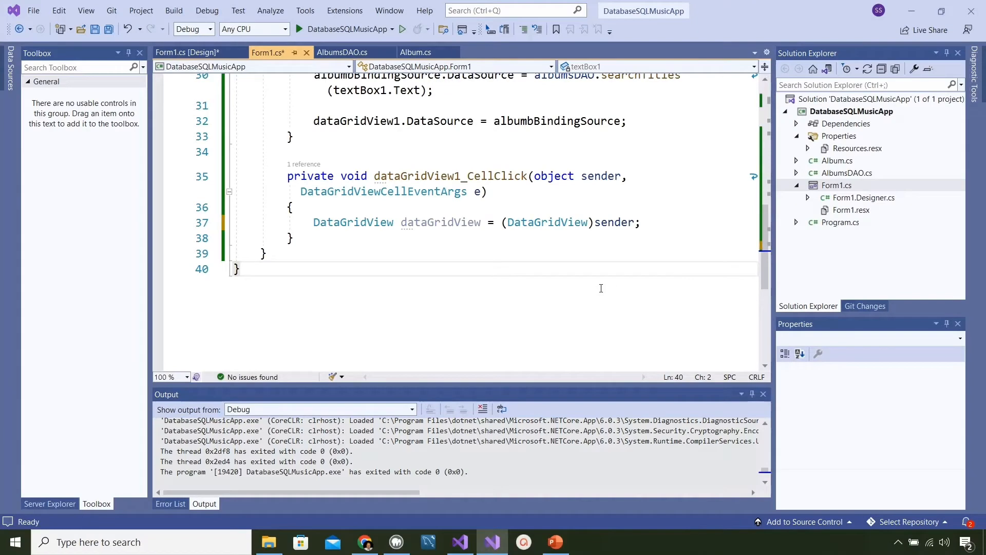
Add a comment and declare int rowClicked = dataGridView.CurrentRow.Index;.
{"action": "type", "text": "// get the row number clicked"}
{"action": "type", "text": "int"}
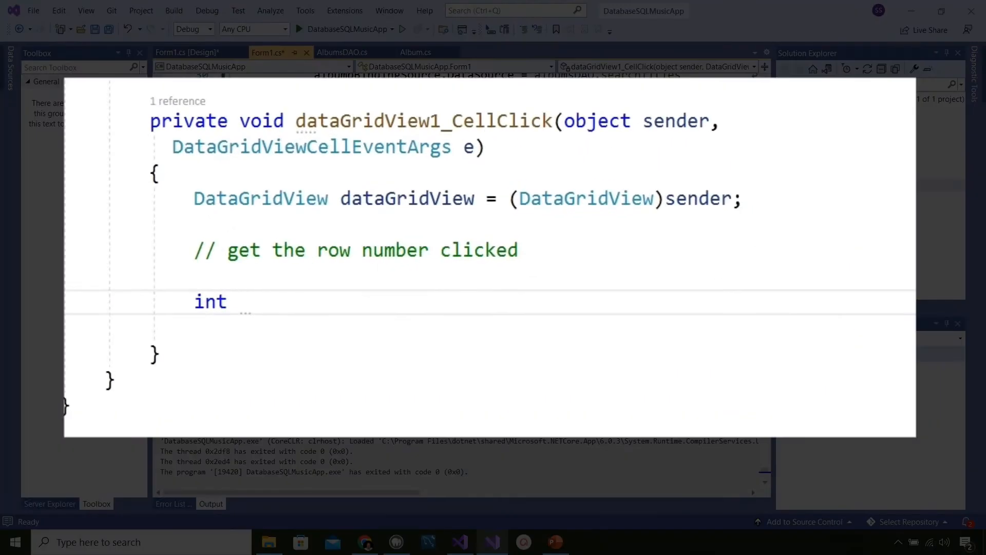
{"action": "type", "text": "rowClicked = 0;"}
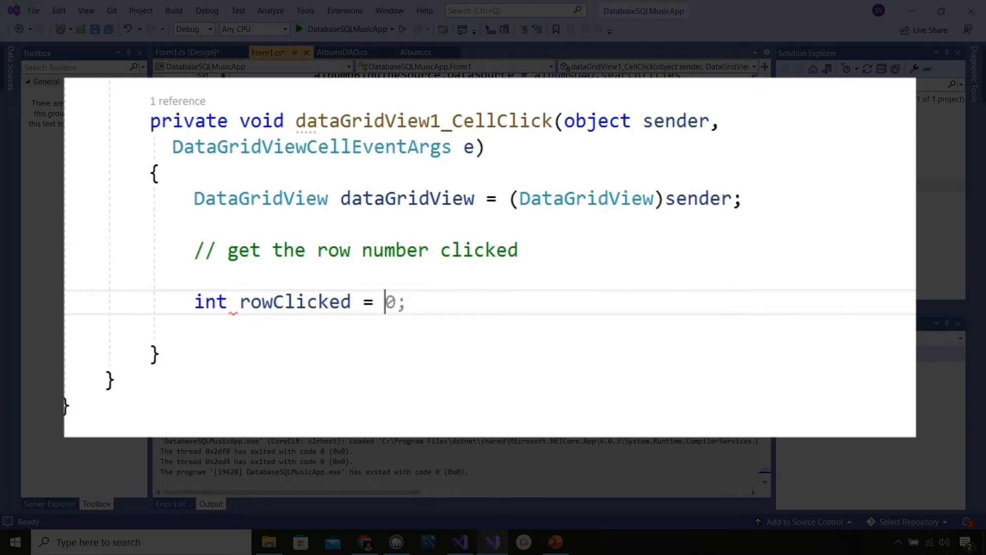
{"action": "type", "text": "dataGridView.Rows.Count"}
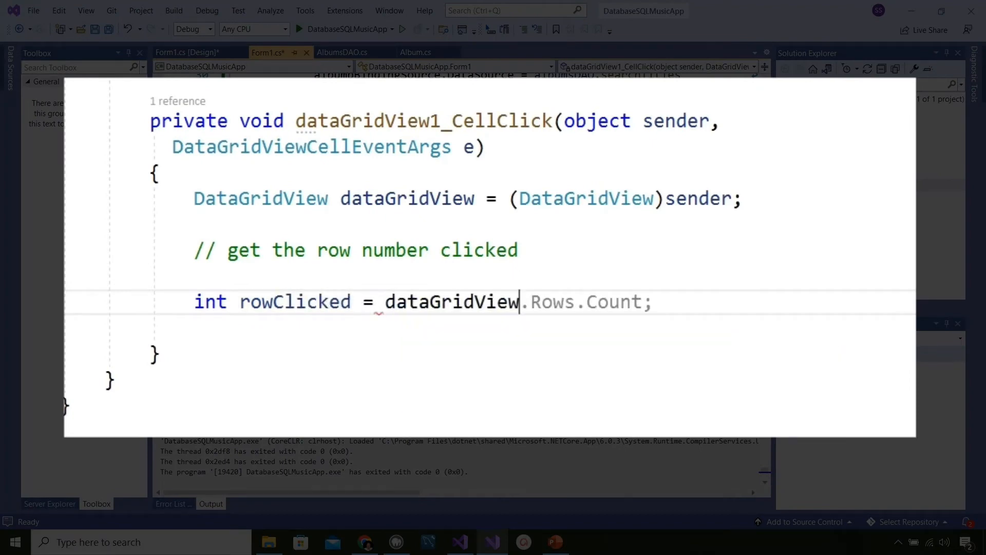
{"action": "type", "text": "."}
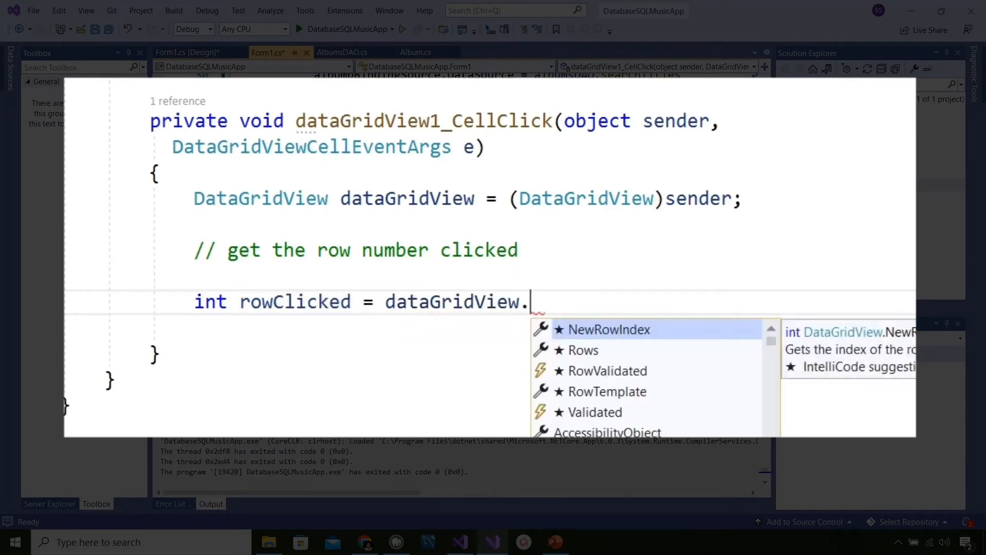
{"action": "type", "text": "CurrentRow.Index;"}
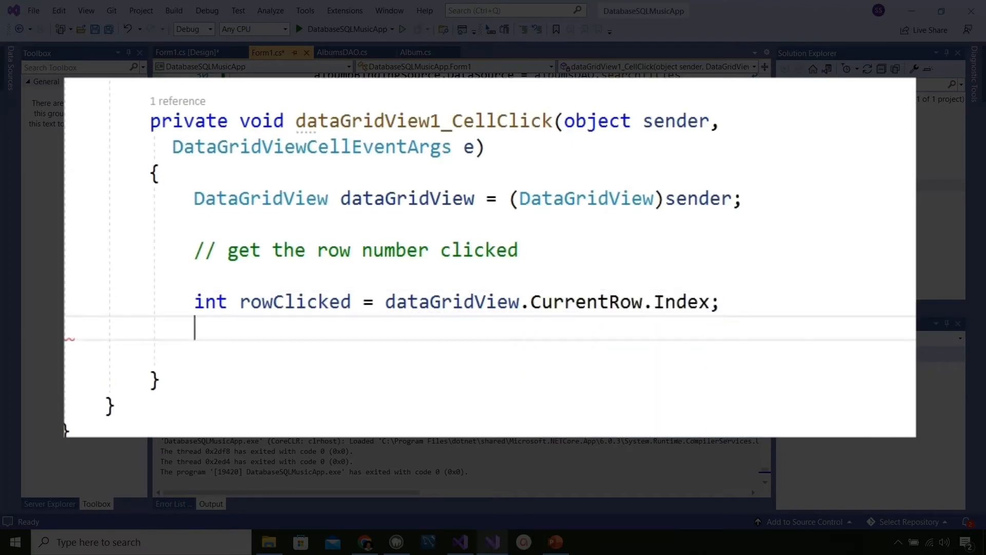
Add MessageBox.Show("You clicked row " + rowClicked);.
{"action": "type", "text": "MessageBox.Show(\""}
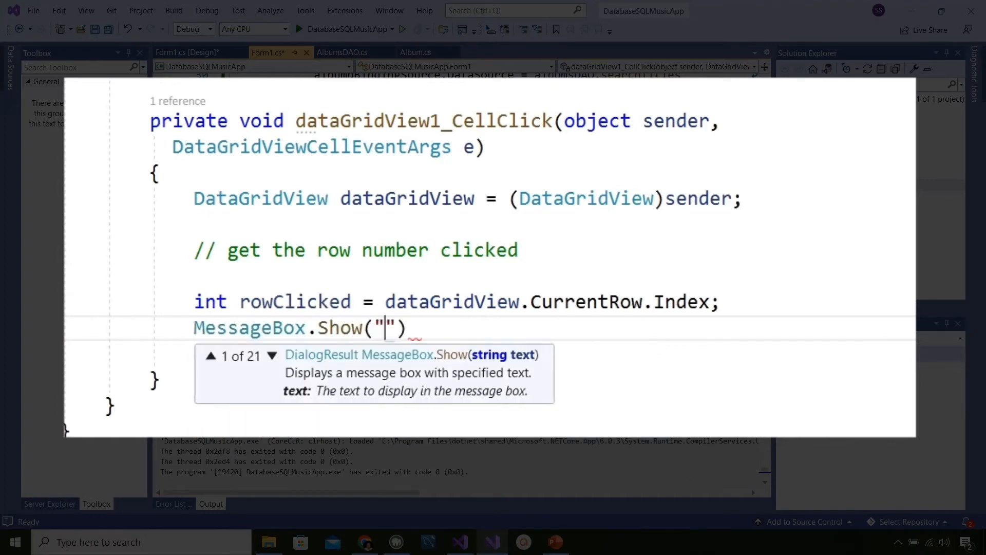
{"action": "type", "text": "You clicked row"}
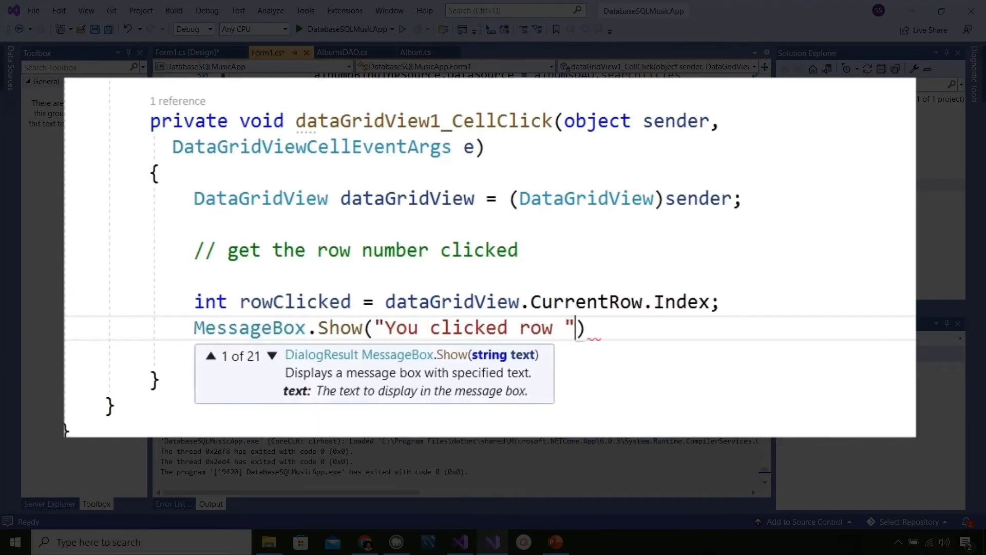
{"action": "type", "text": "+ rowCl"}
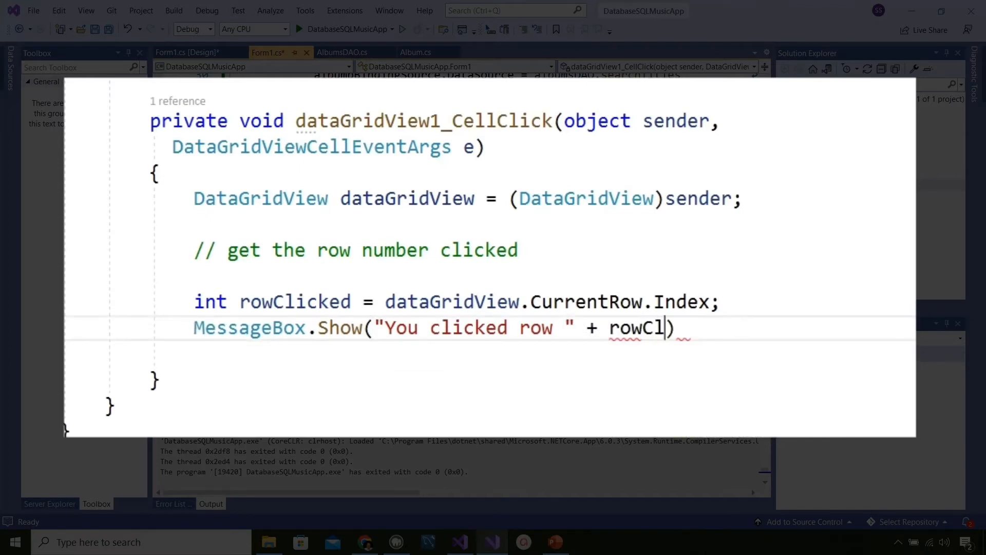
{"action": "type", "text": "icked);"}
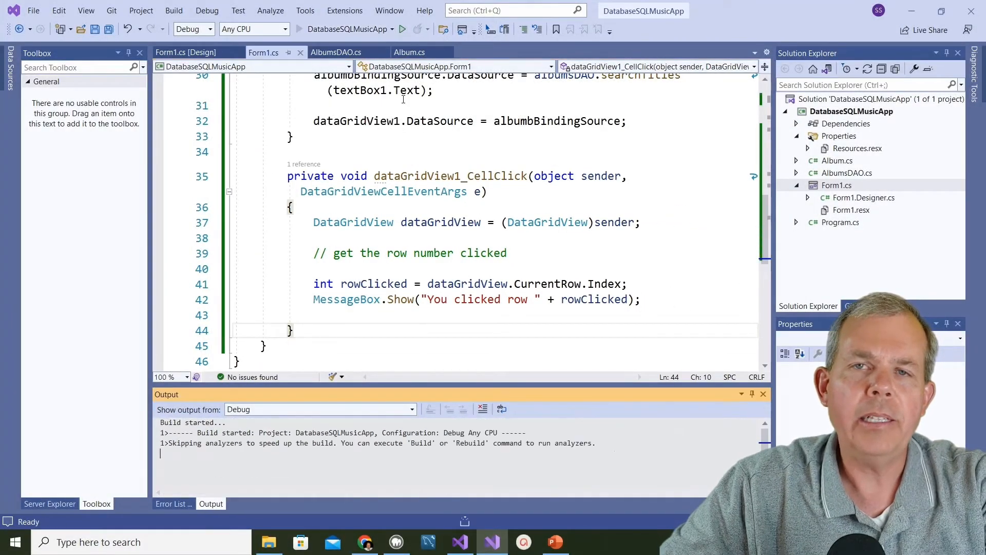
Run the app, load the albums and confirm the Revolver row reports its row number.
{"action": "left_click", "coordinate": [401, 30]}
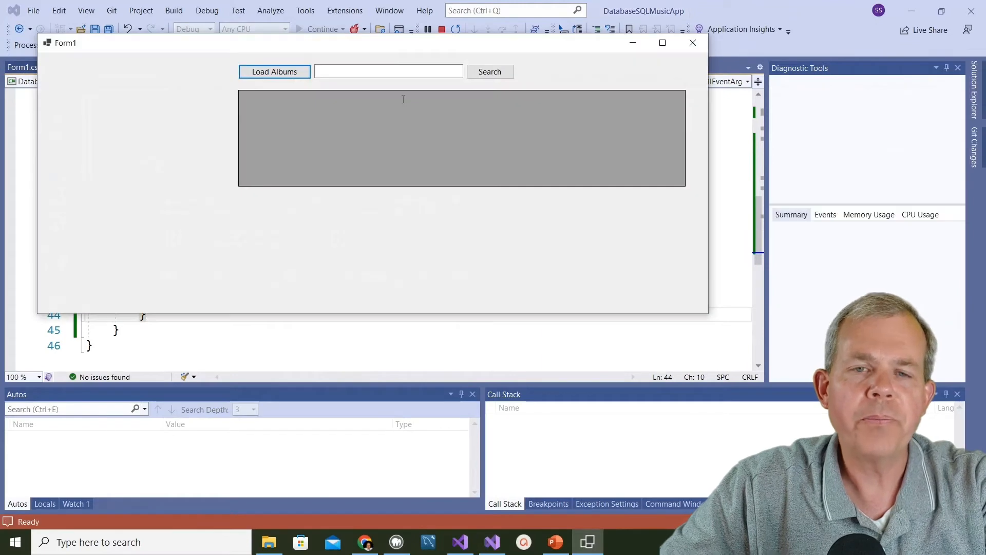
{"action": "left_click", "coordinate": [274, 71]}
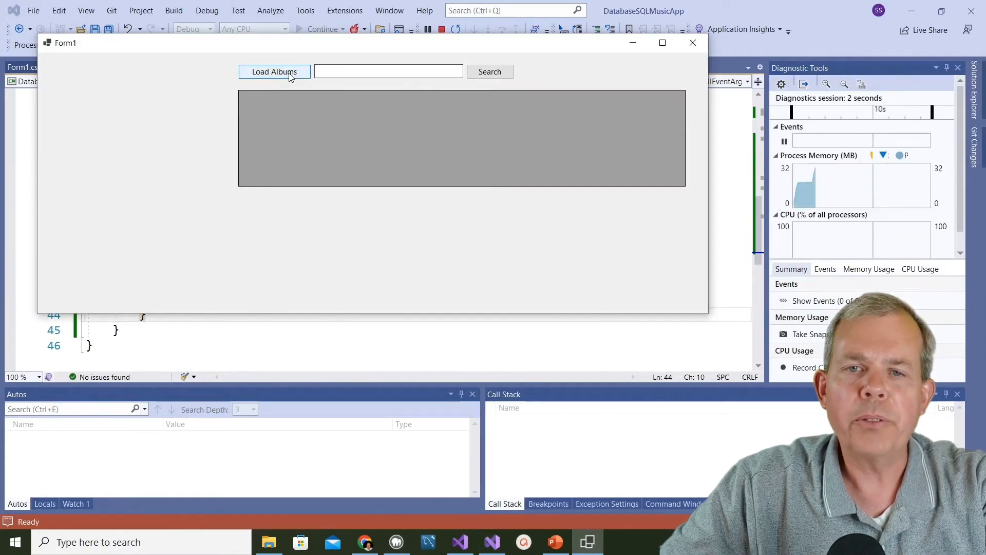
{"action": "left_click", "coordinate": [274, 71]}
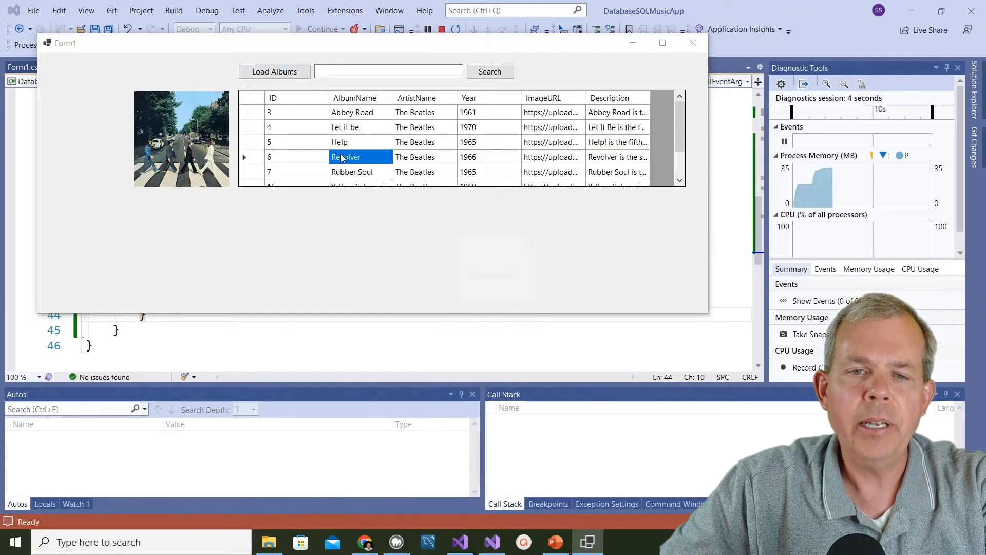
{"action": "left_click", "coordinate": [345, 156]}
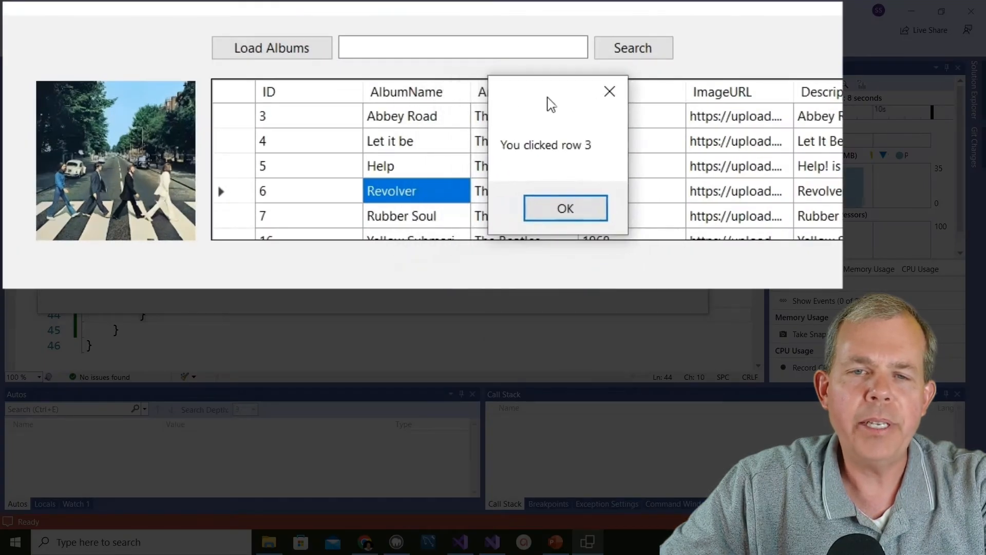
{"action": "mouse_move", "coordinate": [393, 116]}
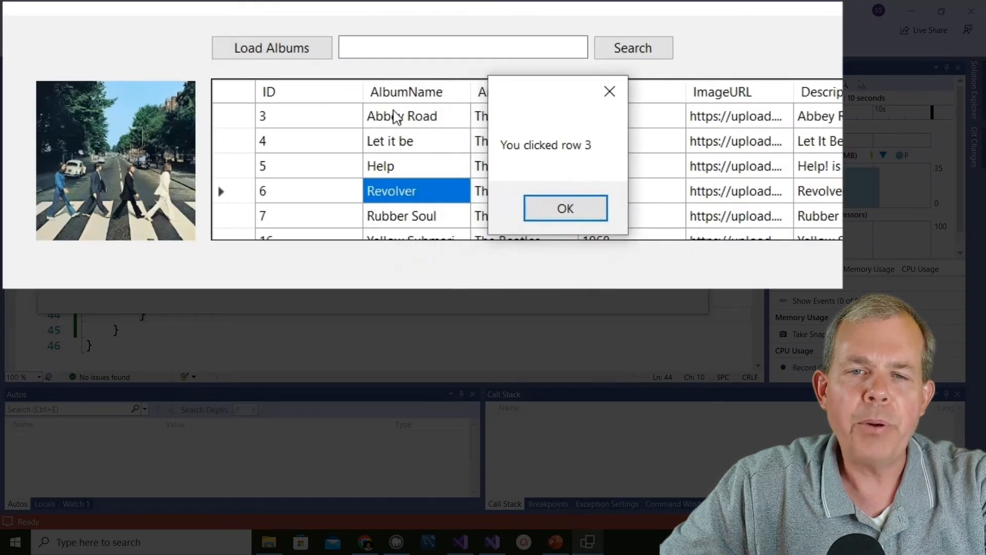
{"action": "mouse_move", "coordinate": [397, 158]}
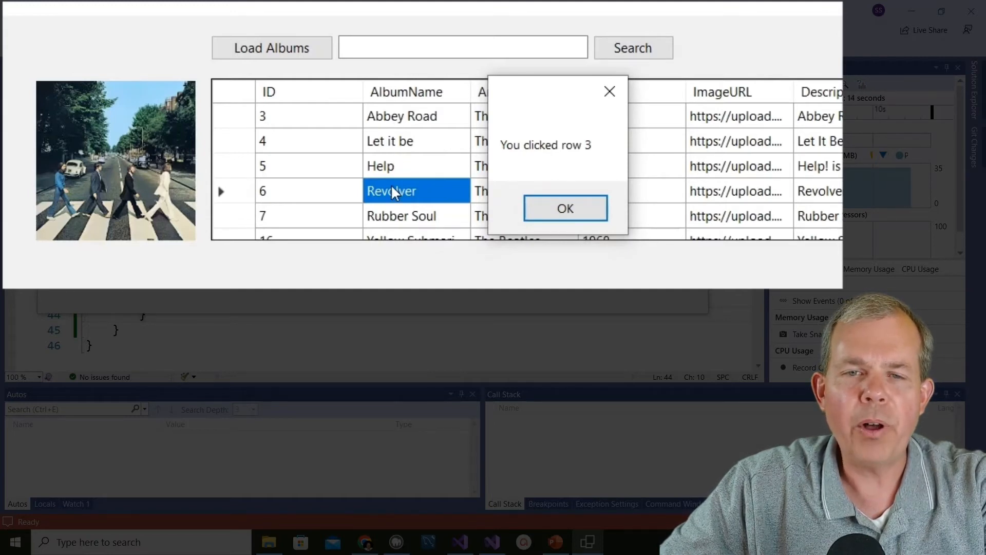
{"action": "left_click", "coordinate": [564, 208]}
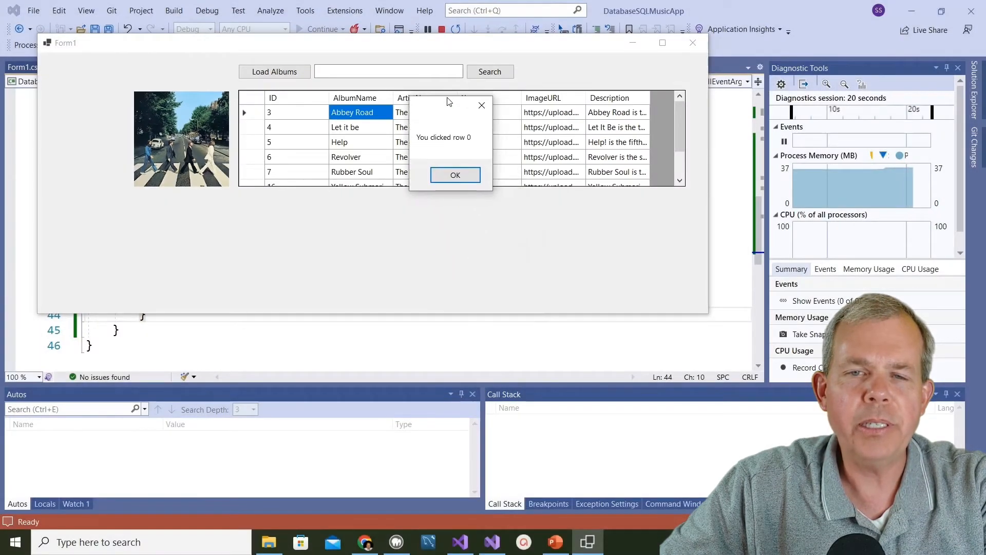
Confirm more rows, including Hard Days Night, report row numbers 0 and 6.
{"action": "left_click", "coordinate": [455, 174]}
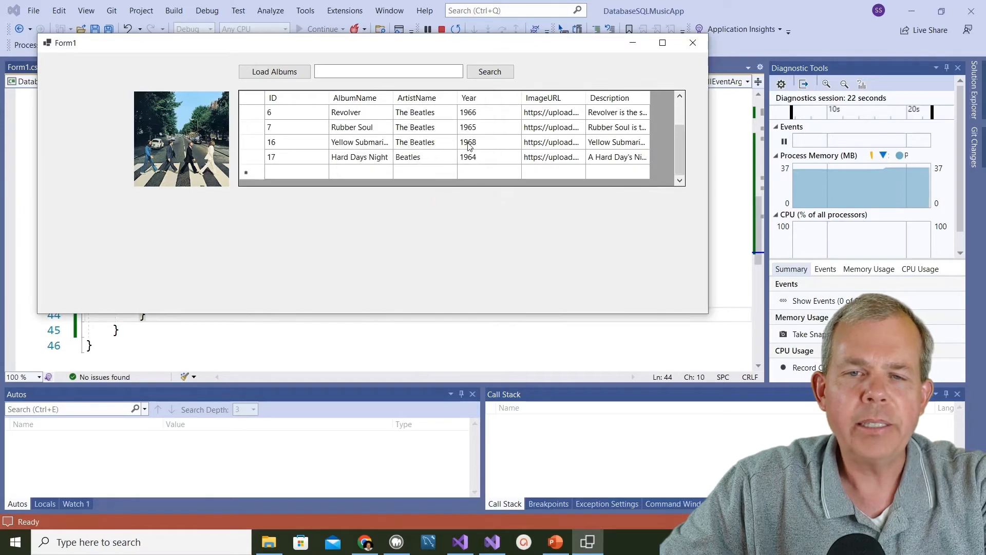
{"action": "left_click", "coordinate": [359, 156]}
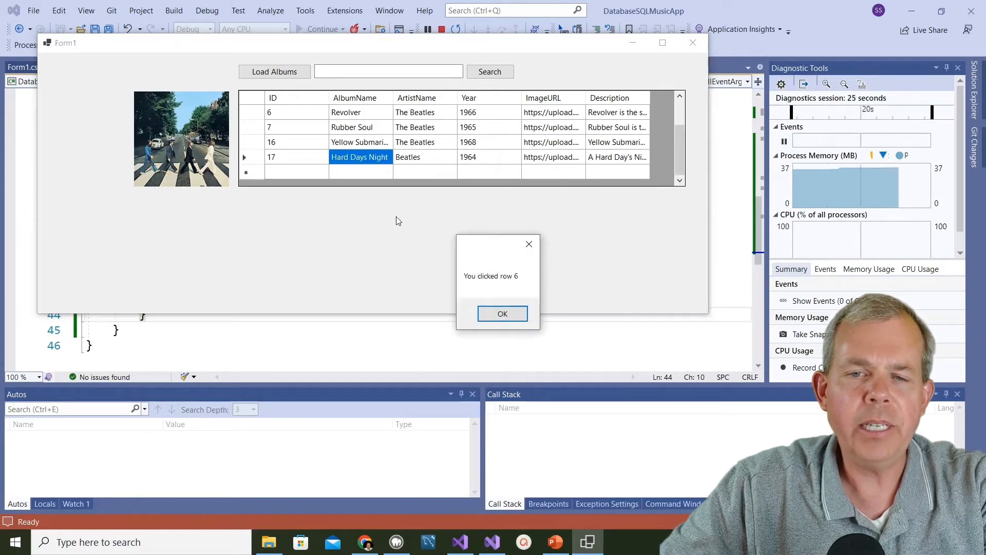
{"action": "left_click", "coordinate": [502, 313]}
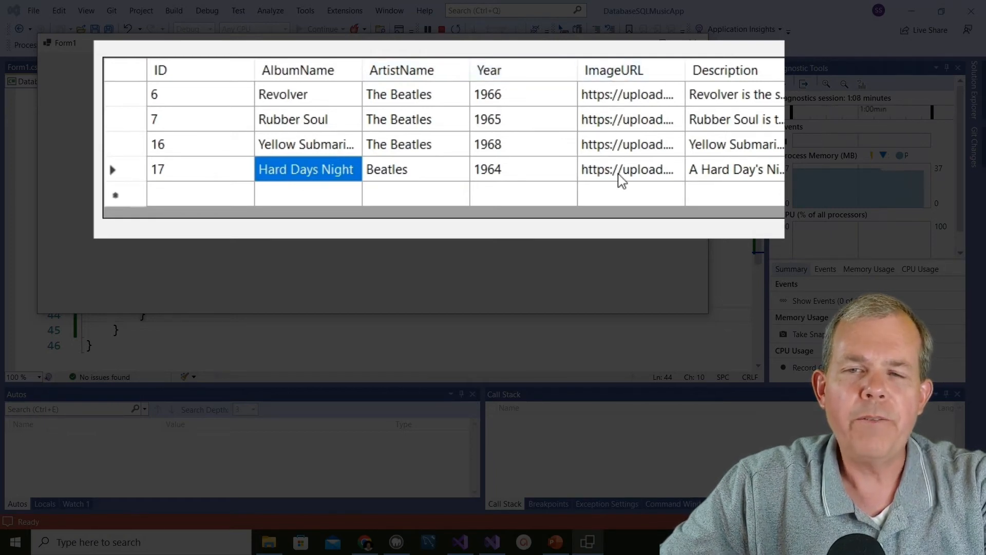
{"action": "mouse_move", "coordinate": [627, 169]}
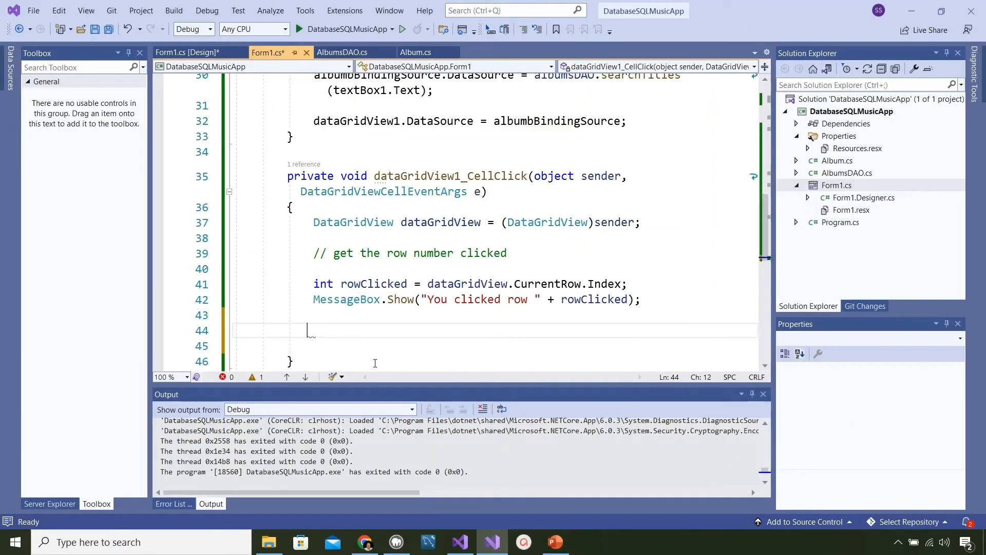
Declare String imageURL = dataGridView.Rows[rowClicked].Cells[4].Value.ToString();.
{"action": "type", "text": "String image"}
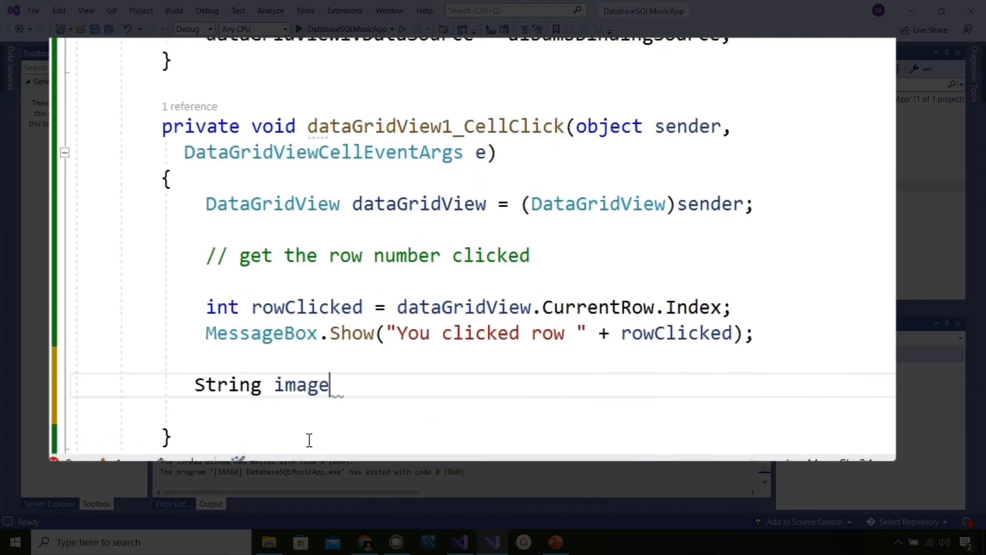
{"action": "type", "text": "URL ="}
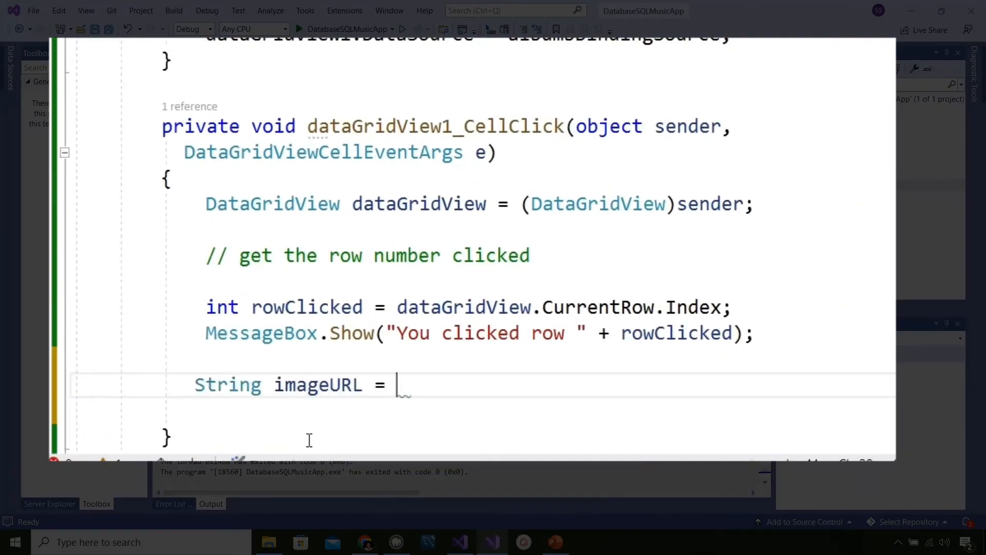
{"action": "type", "text": "dataGridView.Rows[rowClicked].ToString();"}
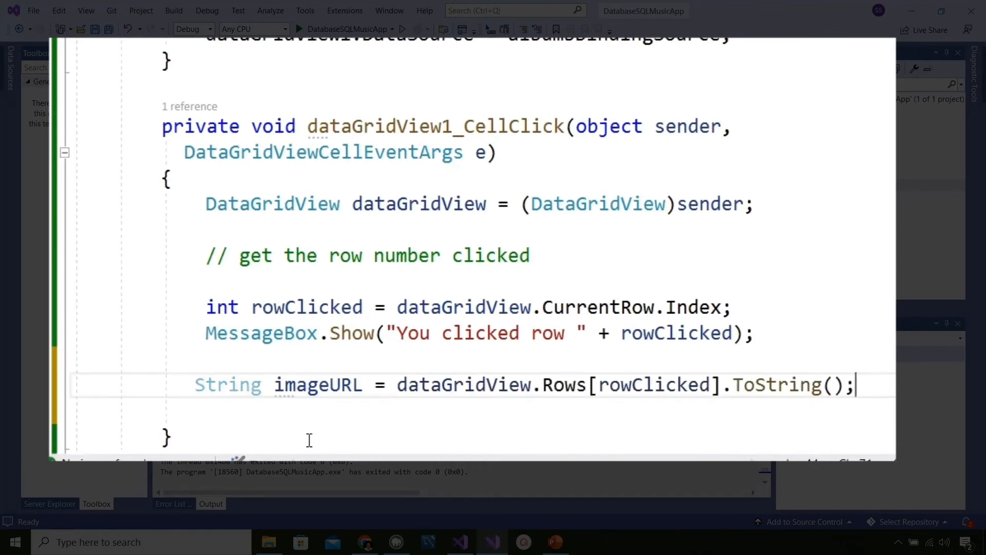
{"action": "left_click", "coordinate": [741, 384]}
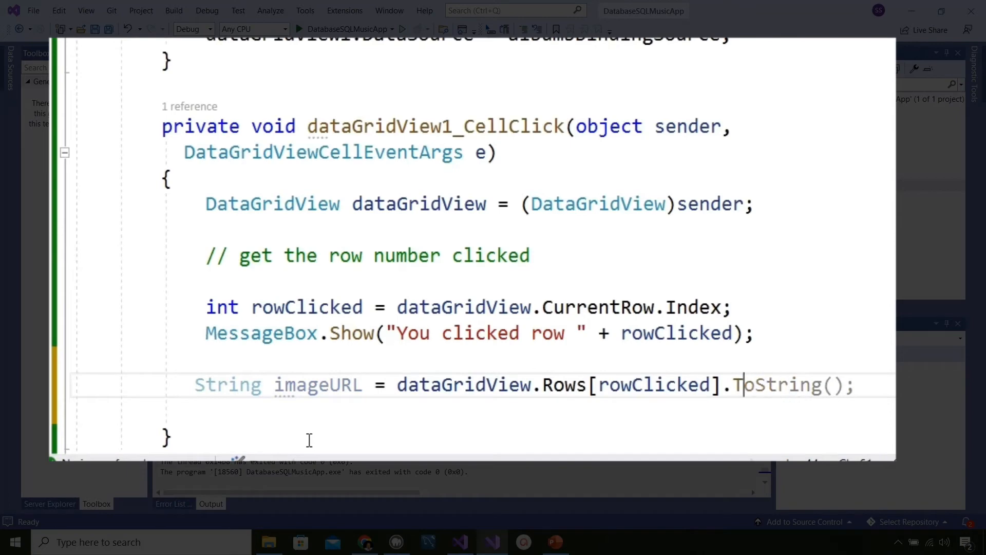
{"action": "type", "text": "Cells[0].Value."}
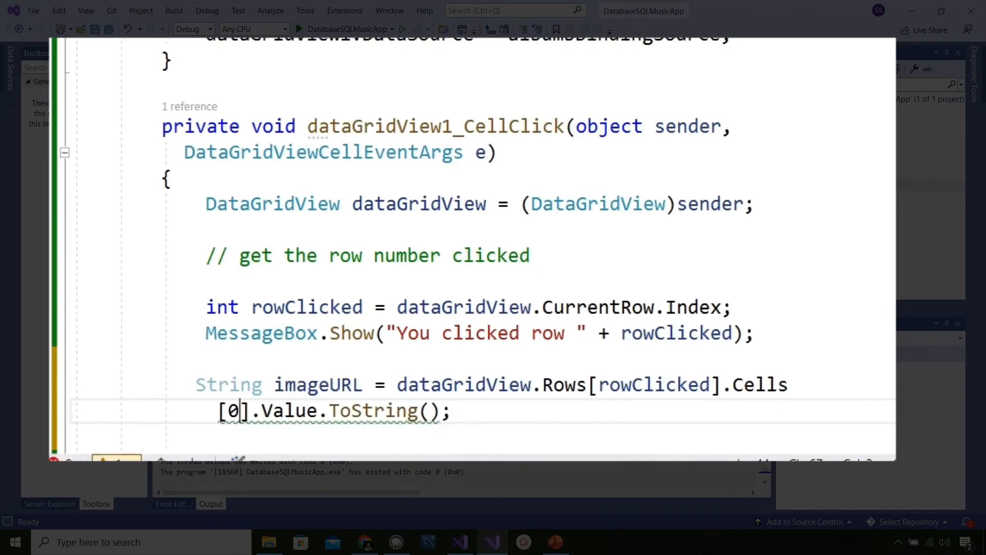
{"action": "type", "text": "4"}
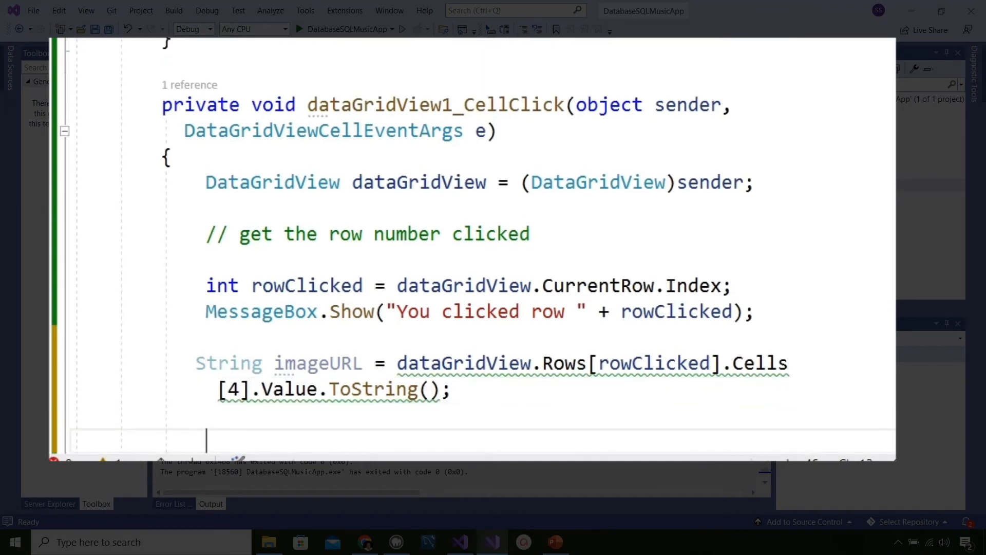
Add MessageBox.Show("URL=" + imageURL); below the imageURL line.
{"action": "type", "text": "MessageBox"}
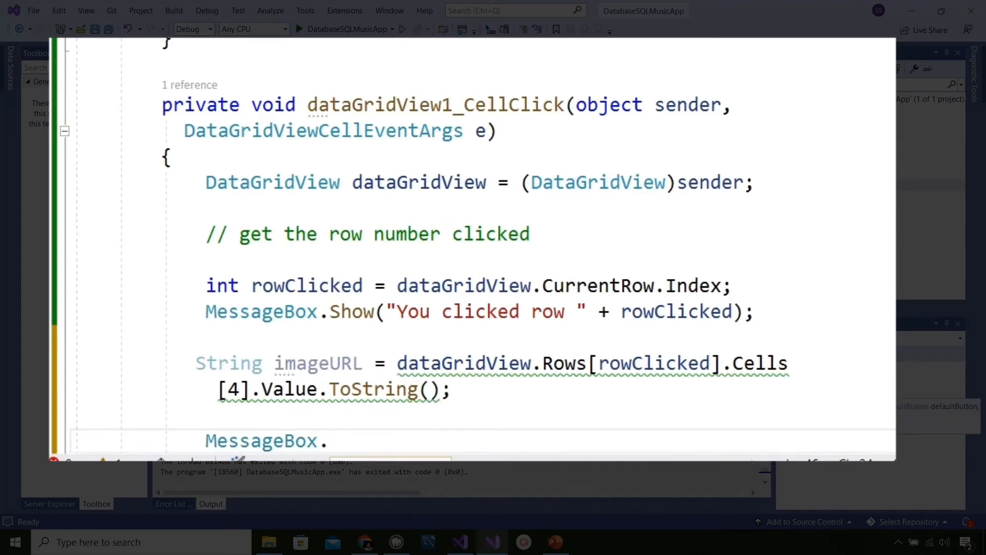
{"action": "type", "text": ".Show(\"\")"}
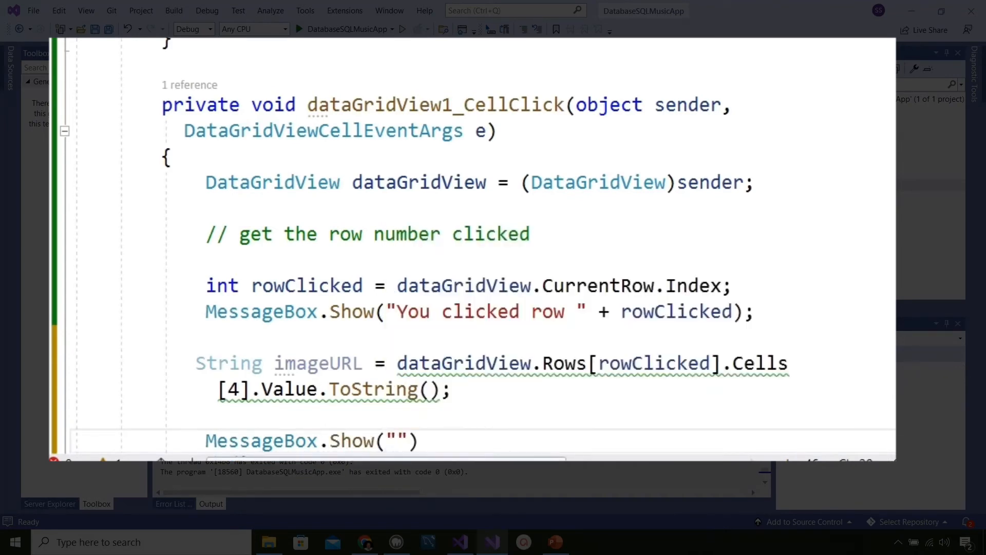
{"action": "type", "text": "URL"}
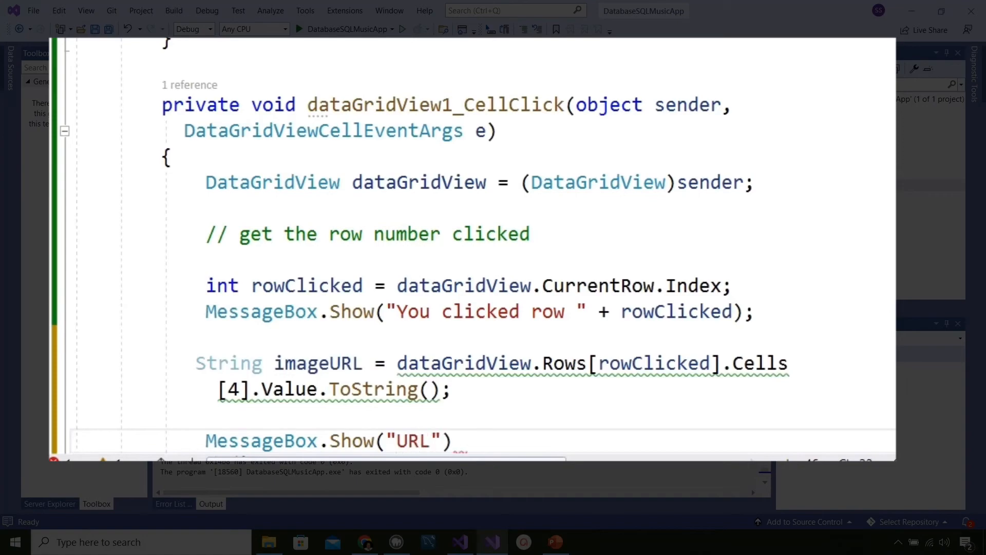
{"action": "type", "text": "=\" +"}
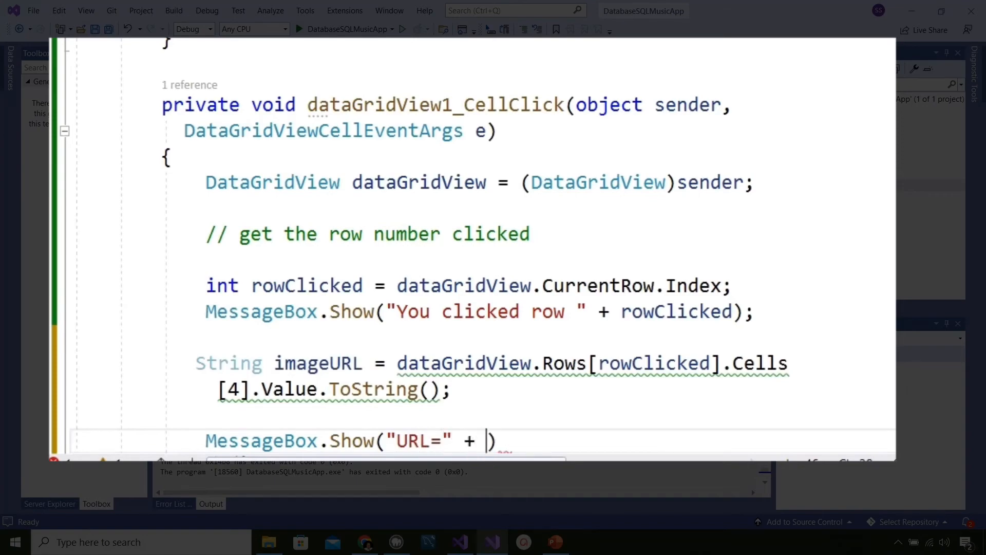
{"action": "type", "text": "imageURL"}
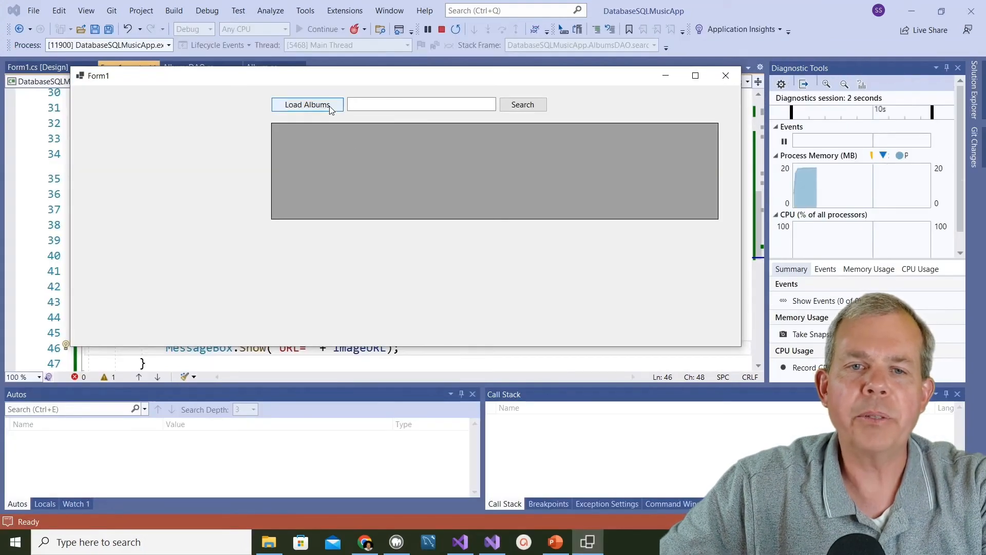
Load the albums and confirm the Help row reports its row number and cover image URL.
{"action": "left_click", "coordinate": [307, 104]}
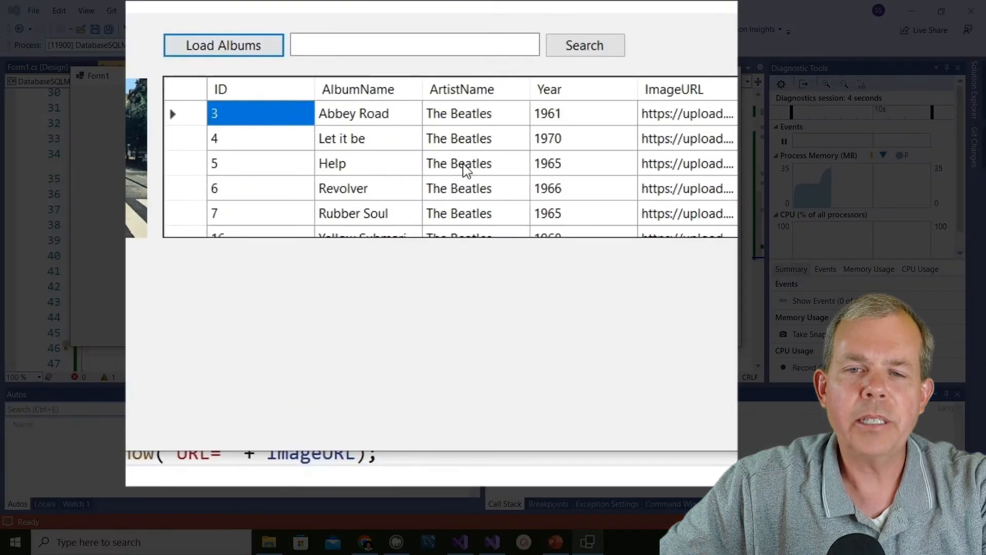
{"action": "left_click", "coordinate": [458, 163]}
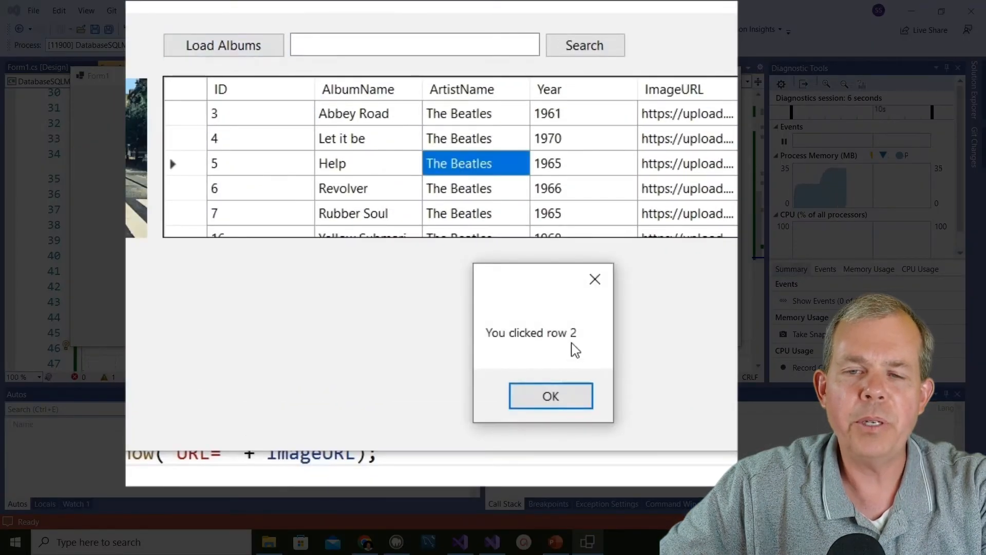
{"action": "left_click", "coordinate": [551, 396]}
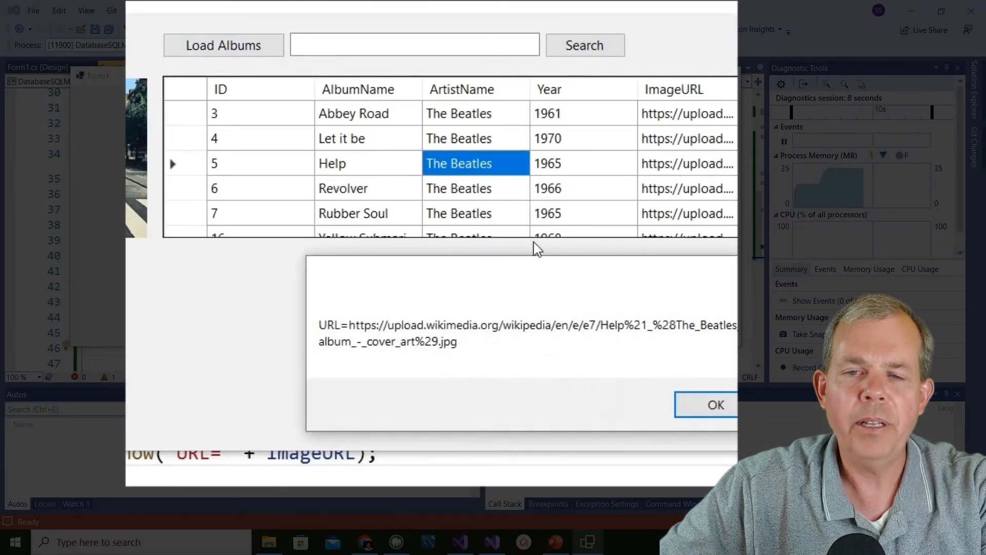
{"action": "left_click", "coordinate": [714, 405]}
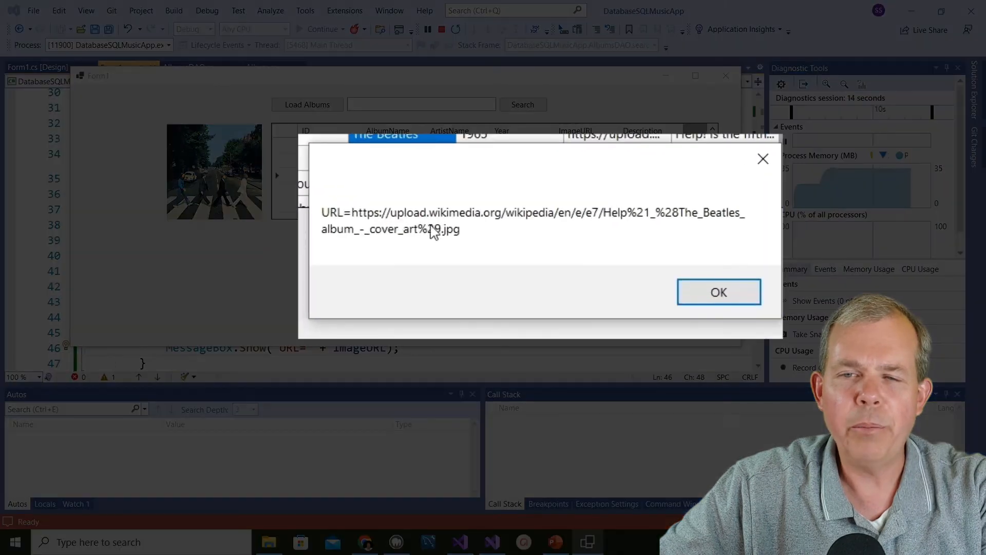
{"action": "mouse_move", "coordinate": [620, 225]}
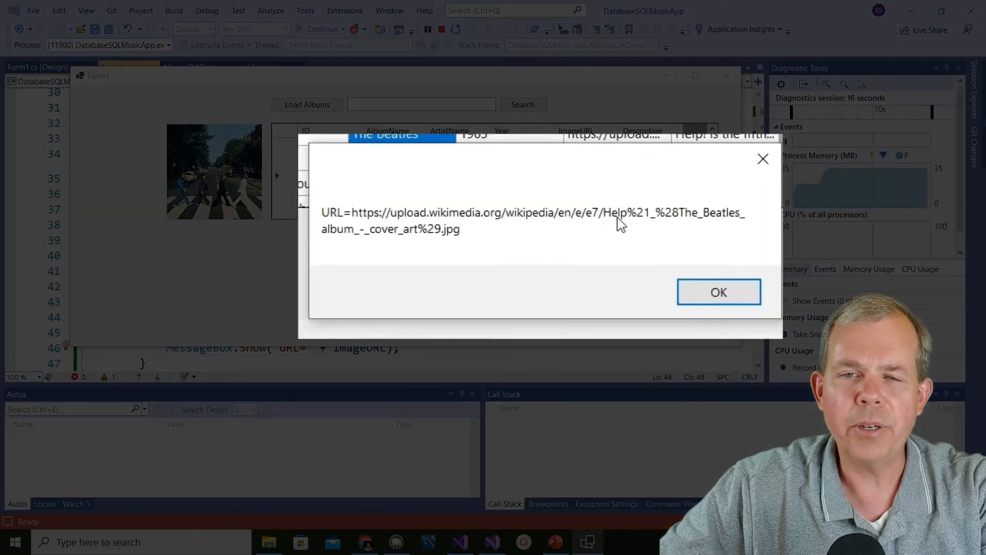
{"action": "mouse_move", "coordinate": [718, 291]}
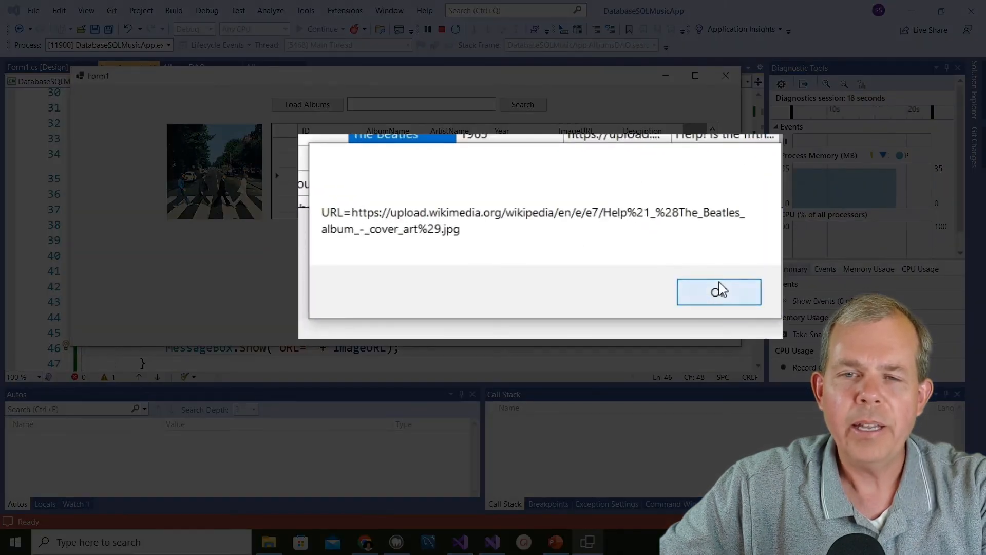
{"action": "left_click", "coordinate": [718, 291]}
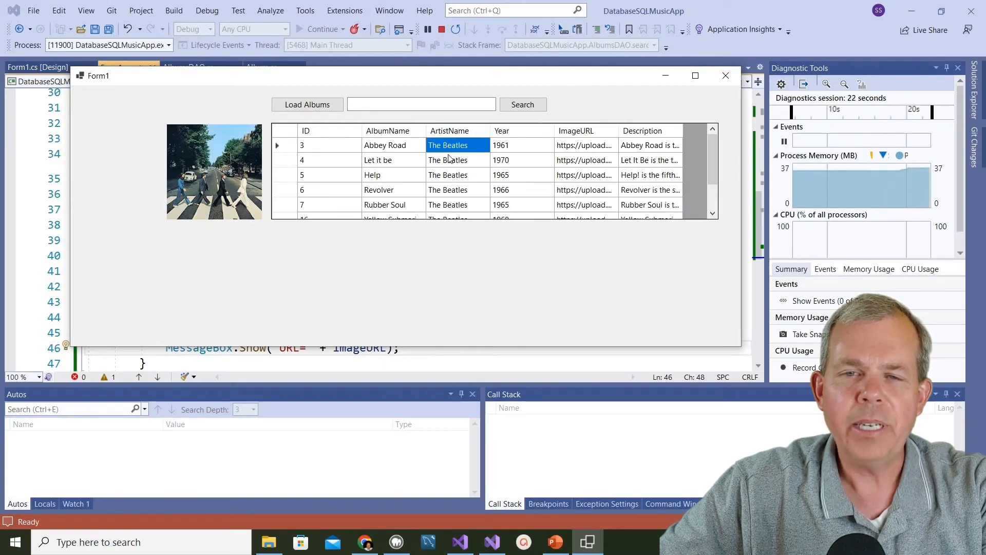
Confirm the Abbey Road row reports its row number and cover image URL.
{"action": "left_click", "coordinate": [384, 145]}
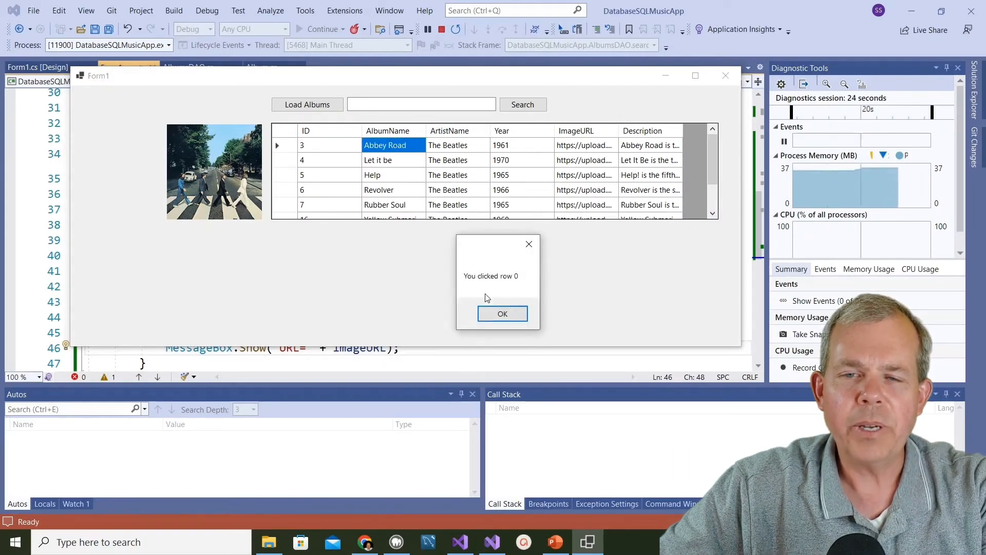
{"action": "left_click", "coordinate": [502, 313]}
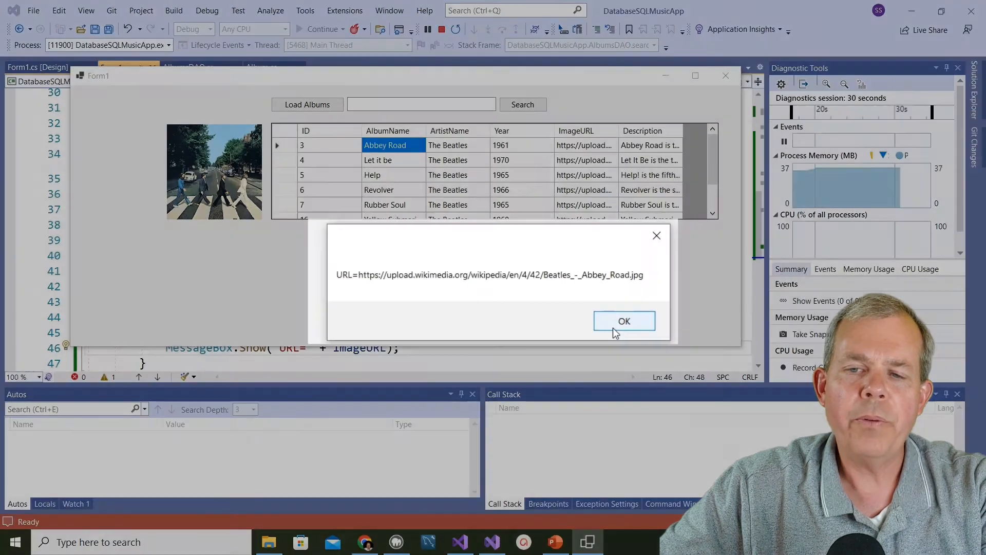
{"action": "left_click", "coordinate": [624, 320]}
{"action": "type", "text": "//  "}
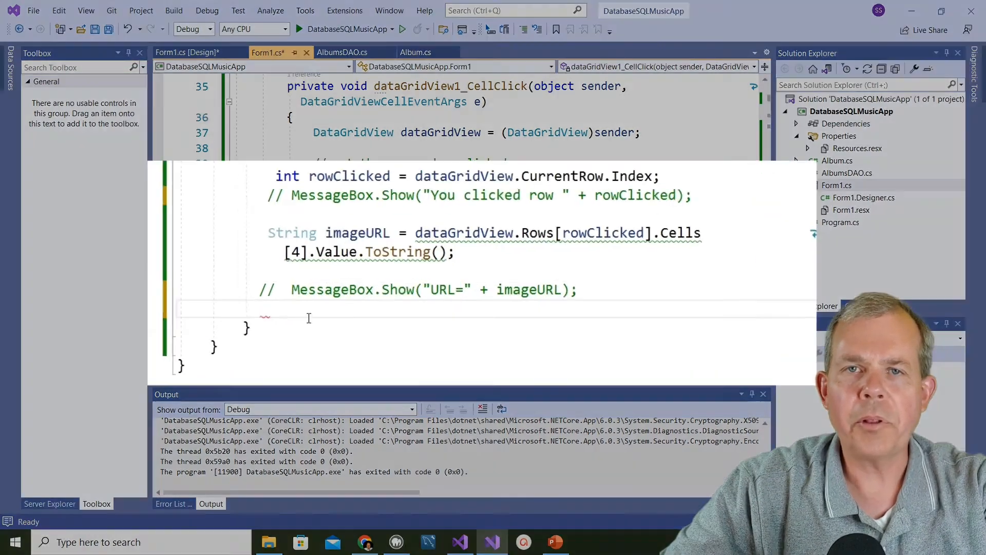
Add pictureBox1.Load(imageURL) to the CellClick handler after commenting out the message boxes.
{"action": "type", "text": "pictureBox1 = new PictureBox();"}
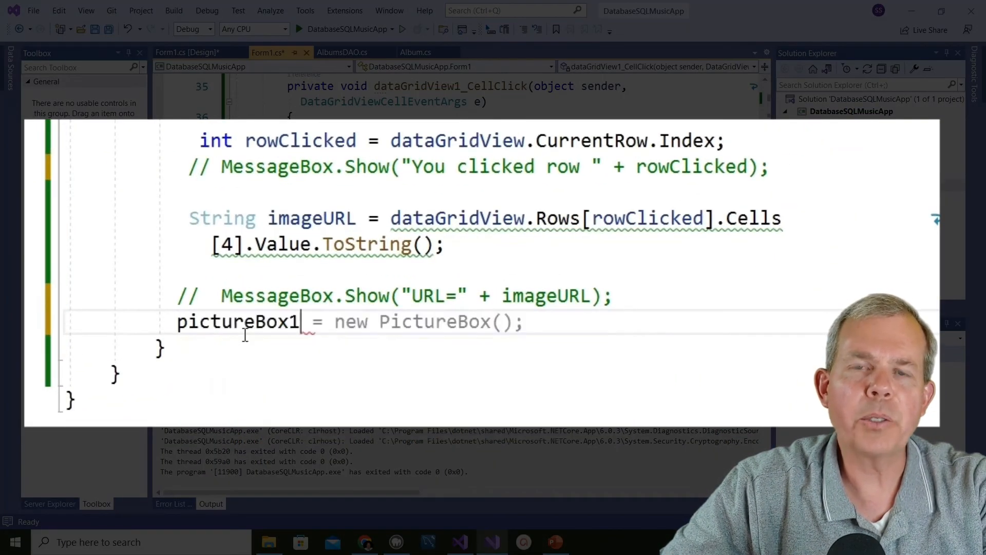
{"action": "type", "text": "."}
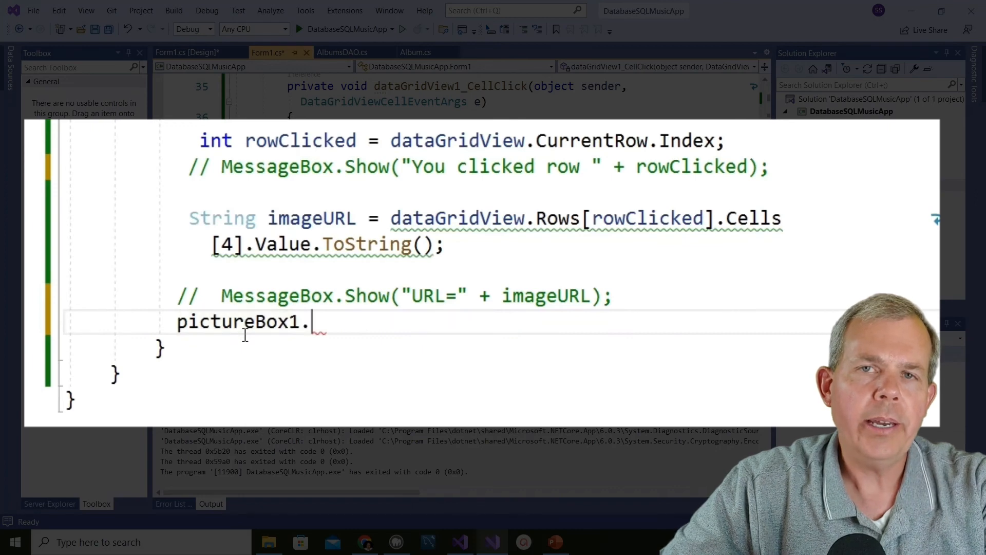
{"action": "type", "text": "L"}
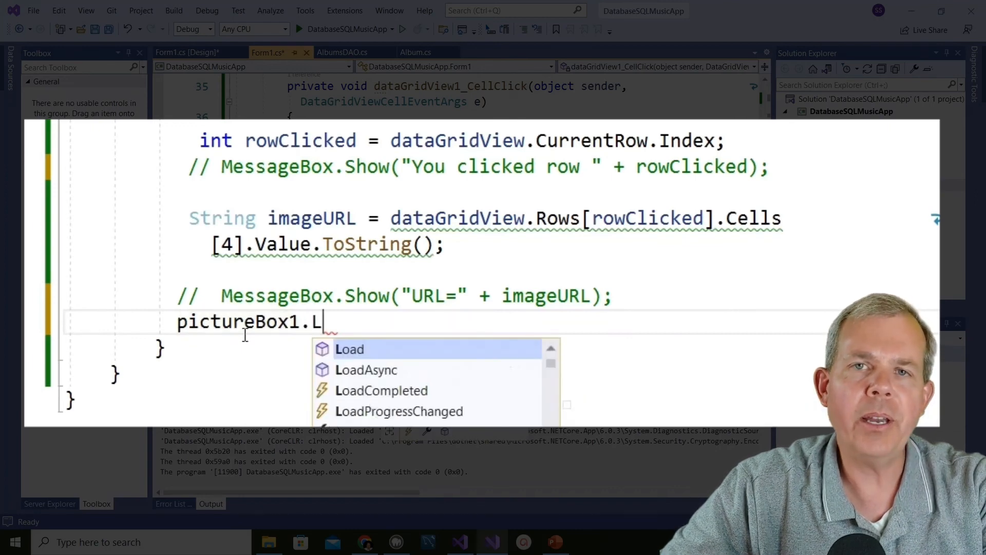
{"action": "type", "text": "oad("}
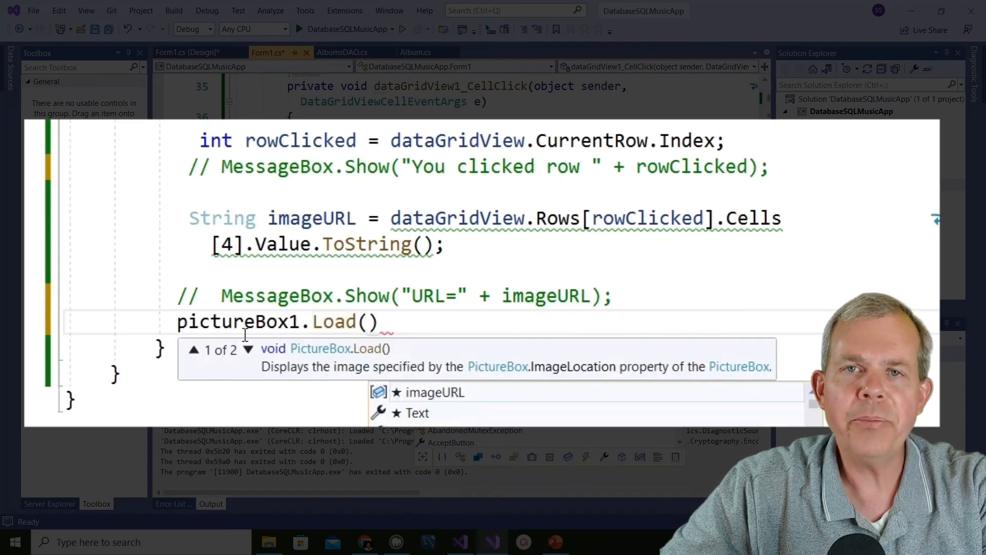
{"action": "type", "text": "i"}
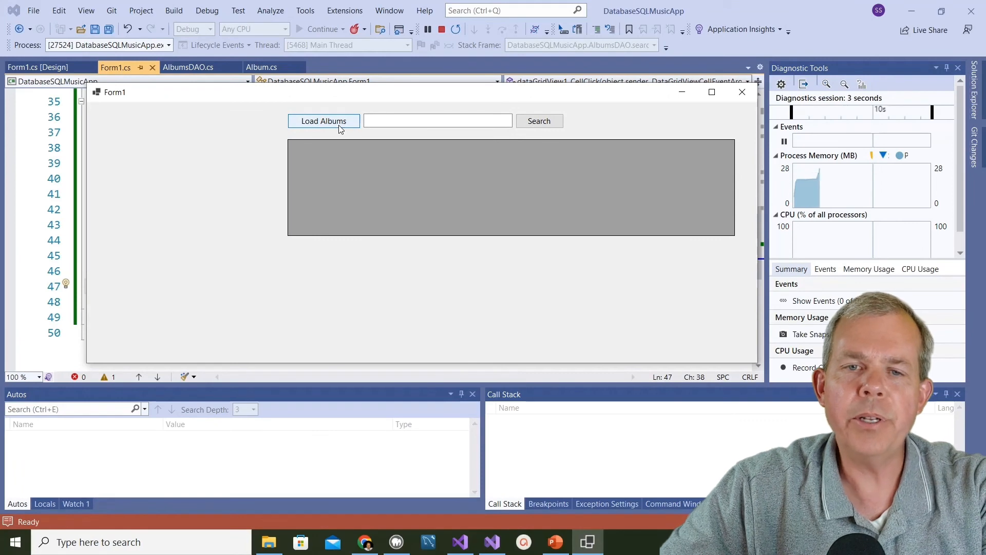
Load the albums and show covers for Let it be, Help and Yellow Submarine by clicking rows.
{"action": "left_click", "coordinate": [323, 120]}
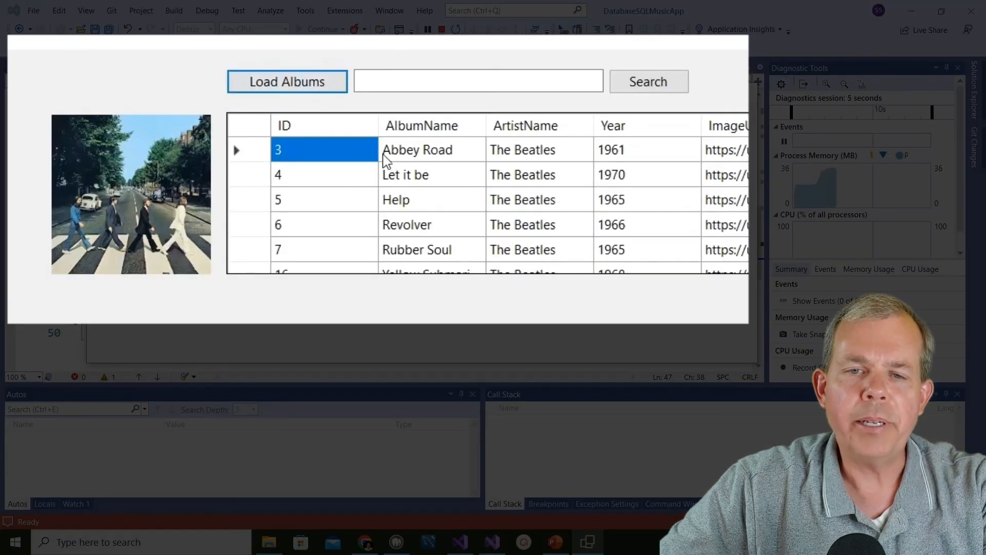
{"action": "left_click", "coordinate": [406, 175]}
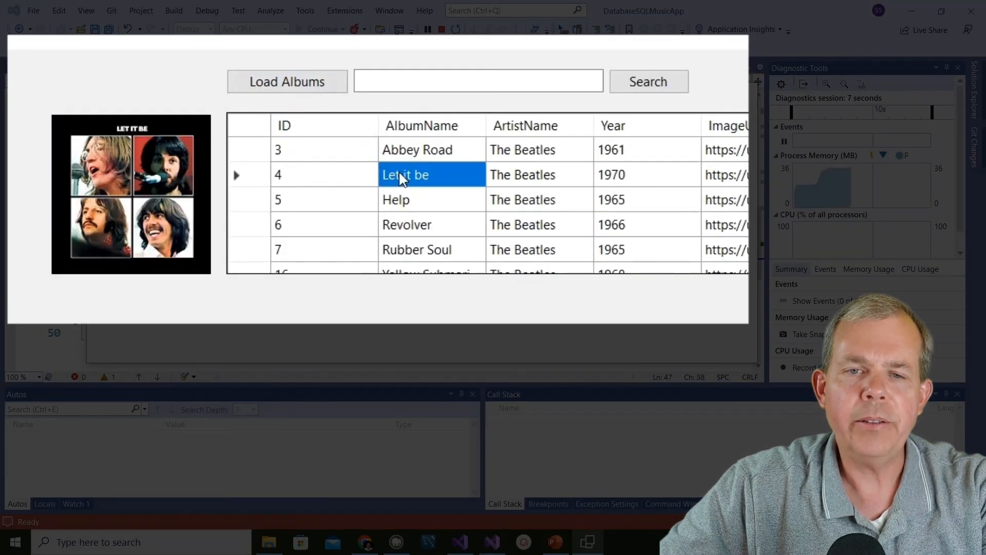
{"action": "left_click", "coordinate": [395, 199]}
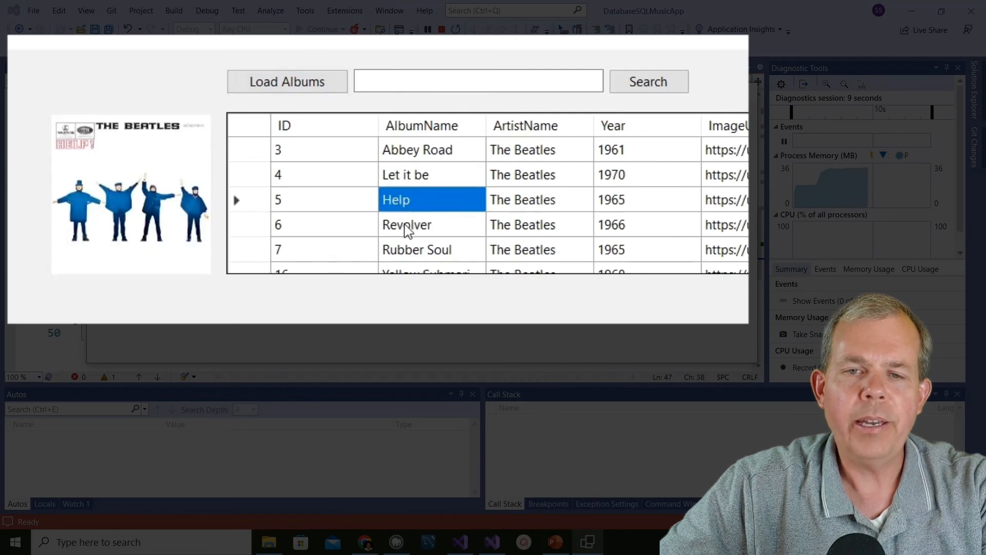
{"action": "left_click", "coordinate": [406, 225]}
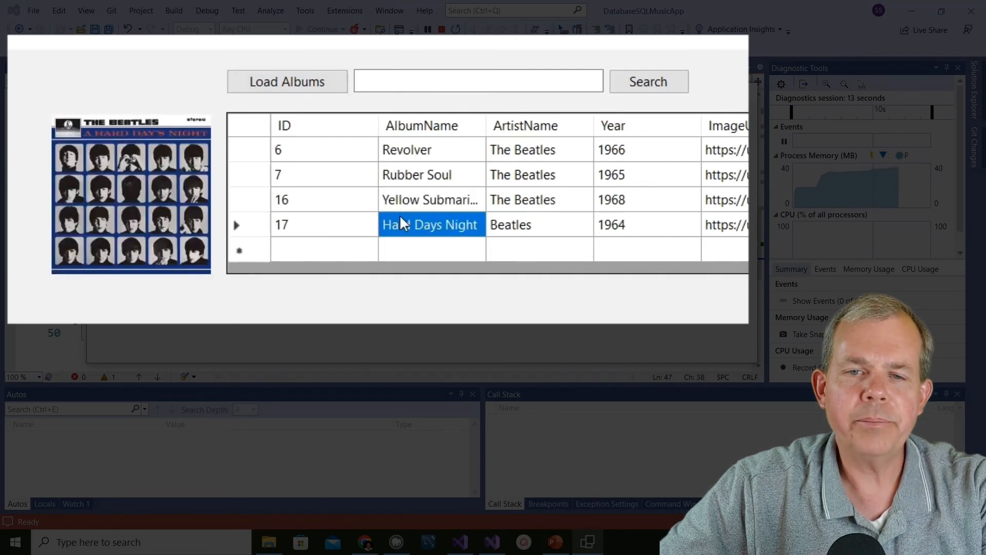
{"action": "left_click", "coordinate": [430, 200]}
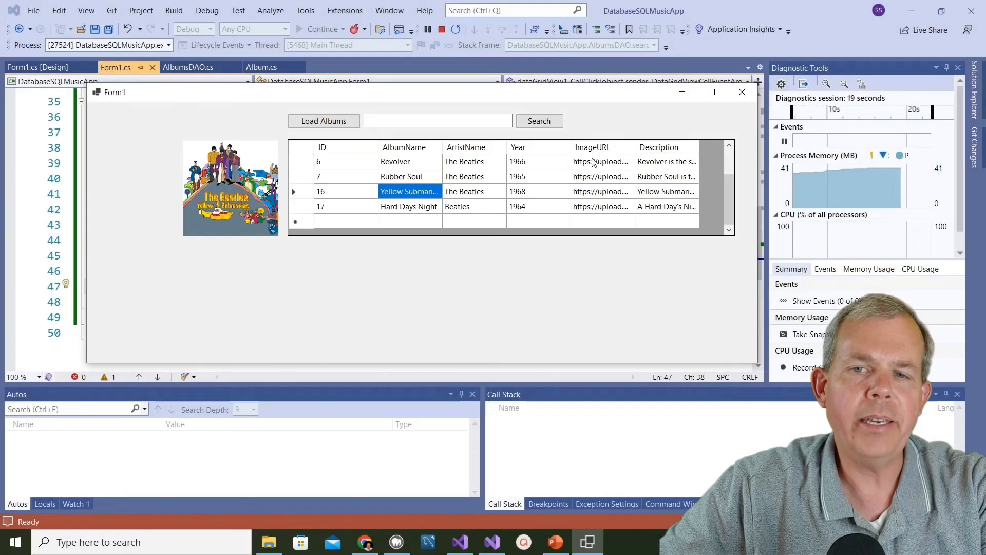
{"action": "mouse_move", "coordinate": [581, 183]}
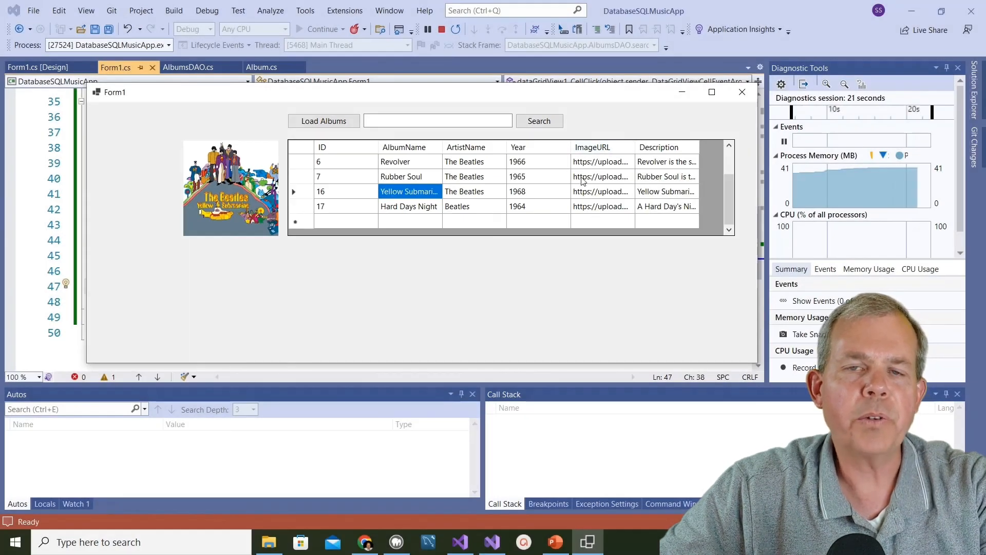